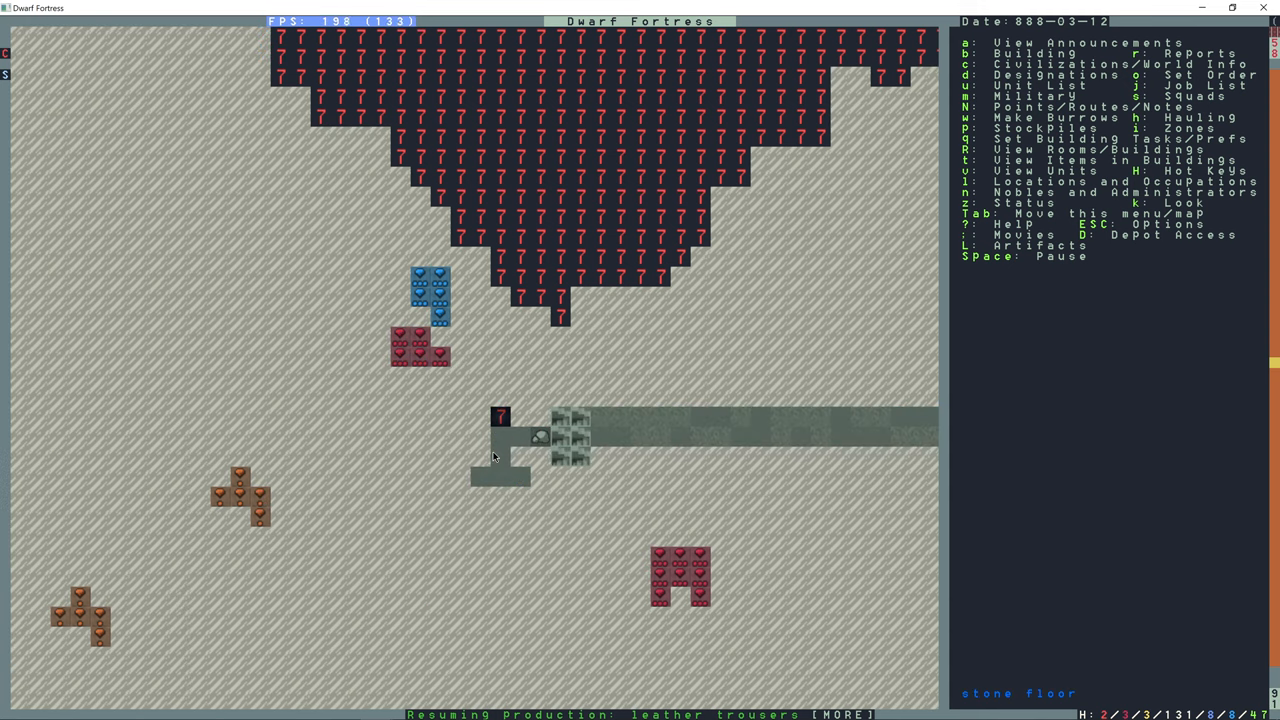
pyautogui.moveTo(508, 464)
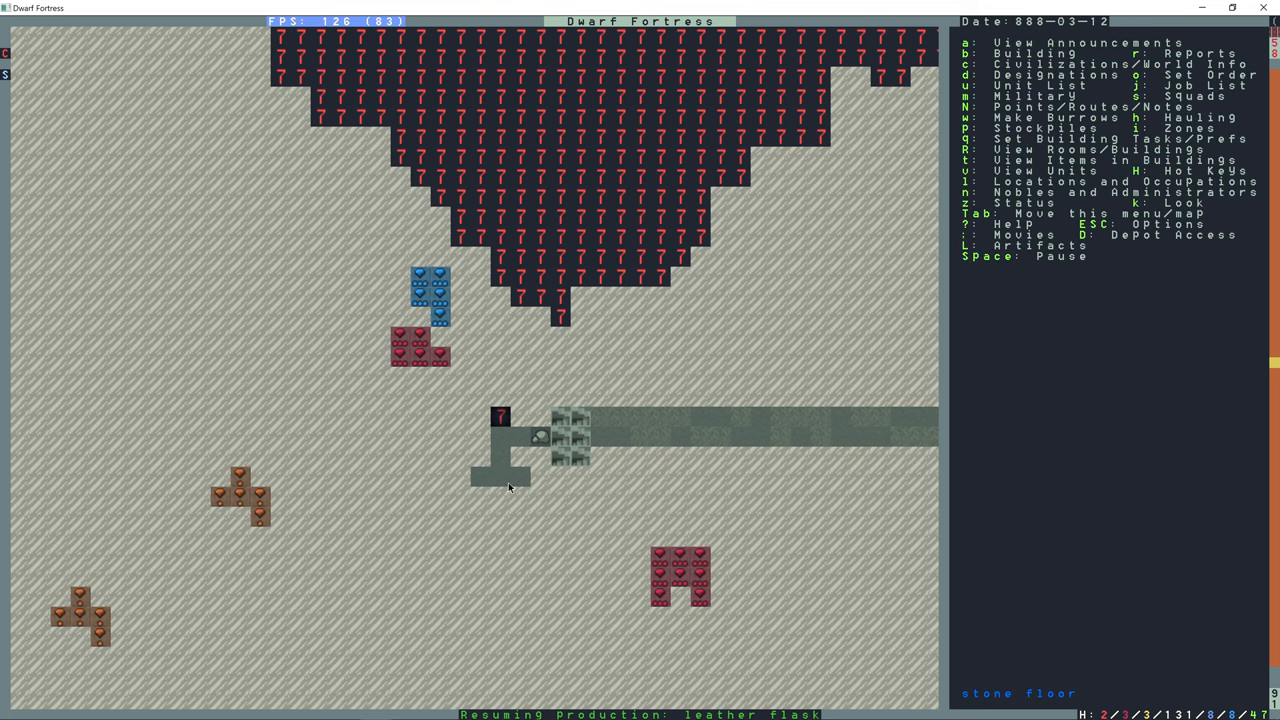
# Inspect the tiles around the pump shaft across levels before planning.
pyautogui.press('space')
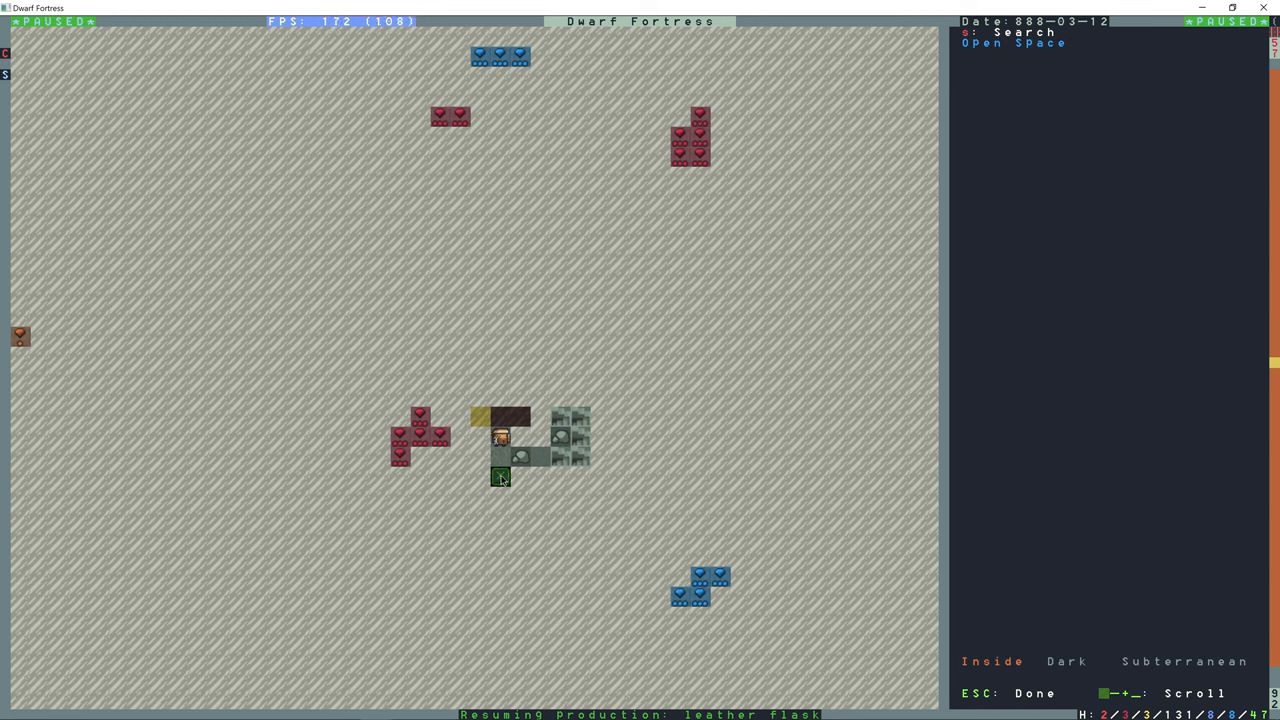
pyautogui.click(500, 436)
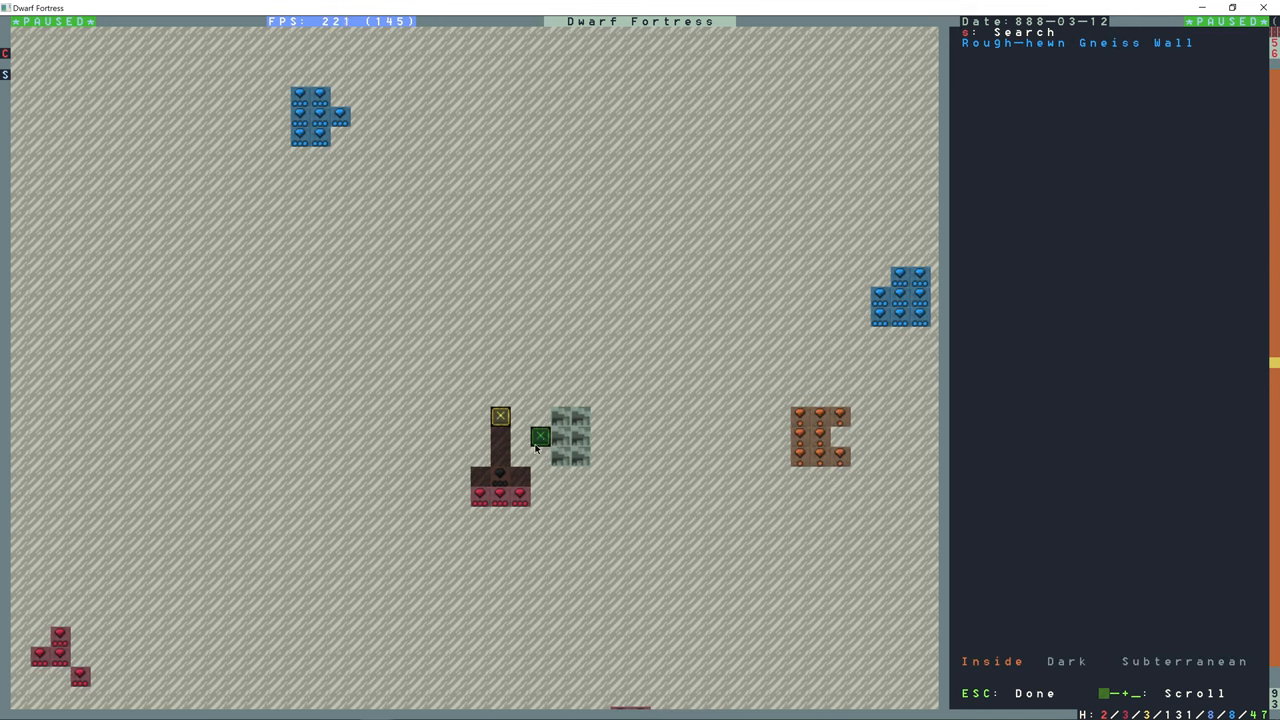
pyautogui.press('Escape')
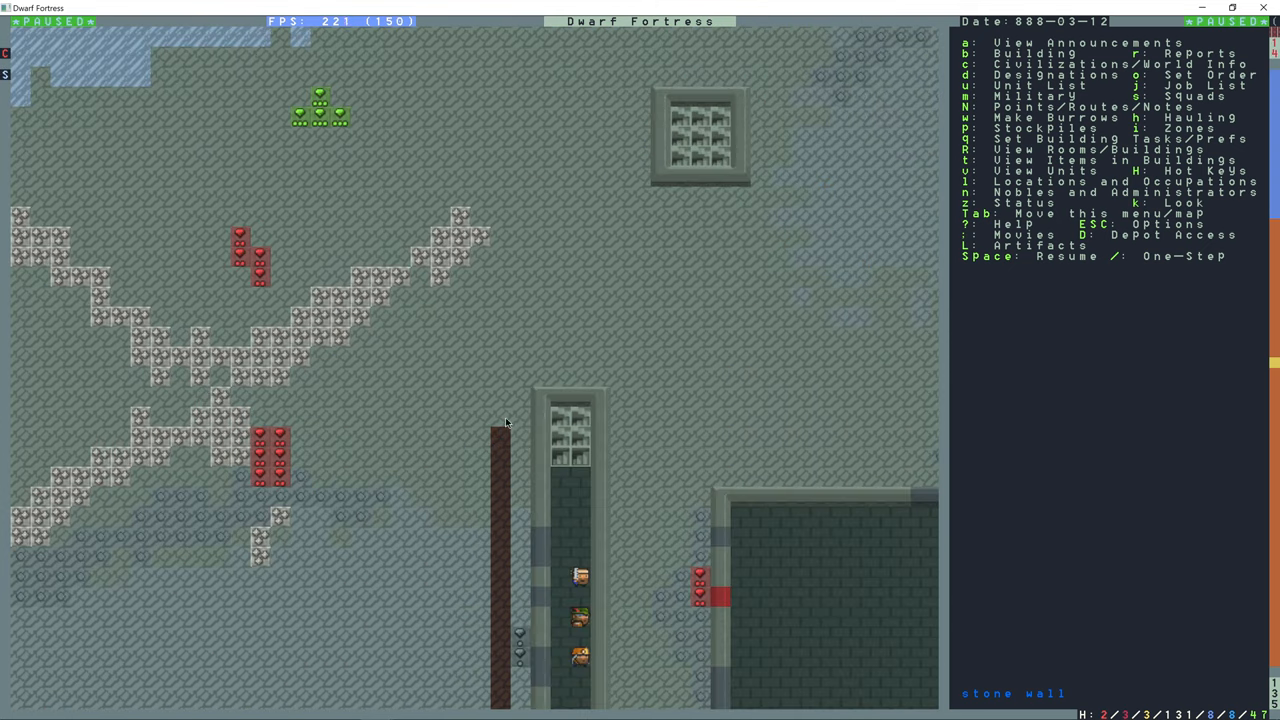
pyautogui.moveTo(504, 448)
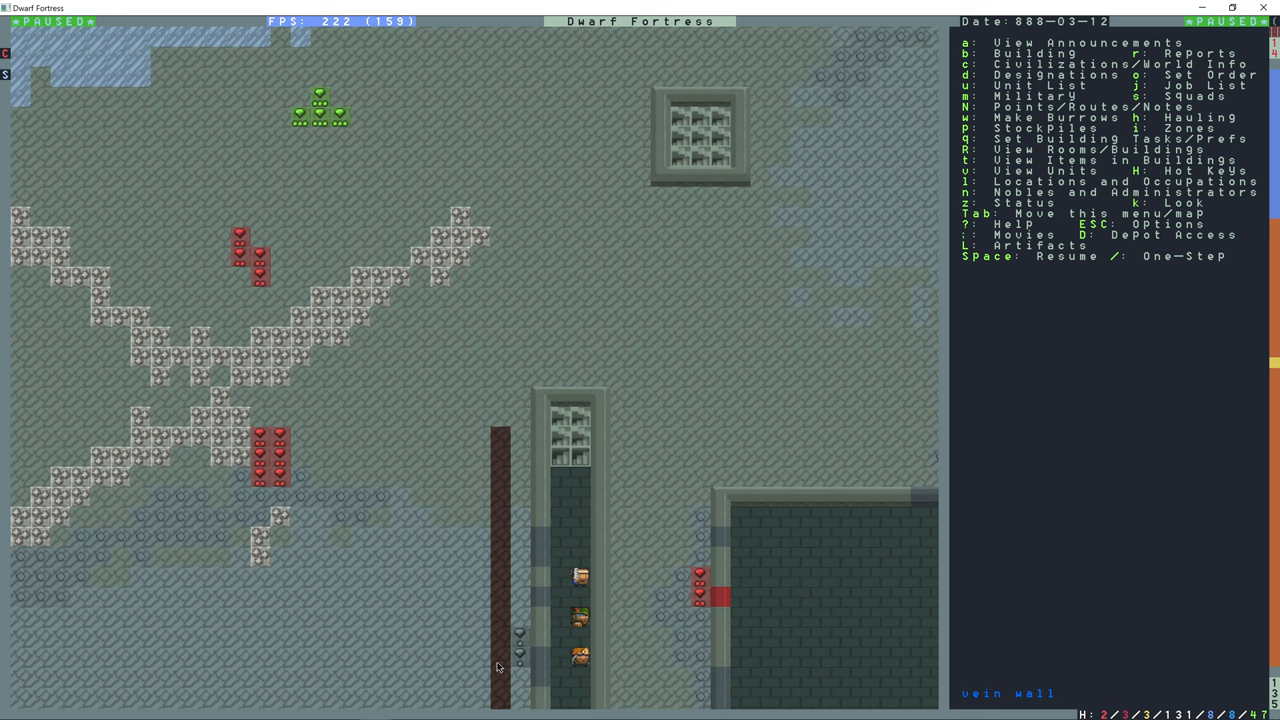
# Designate the rock tiles beside the shaft for mining.
pyautogui.scroll(-3)
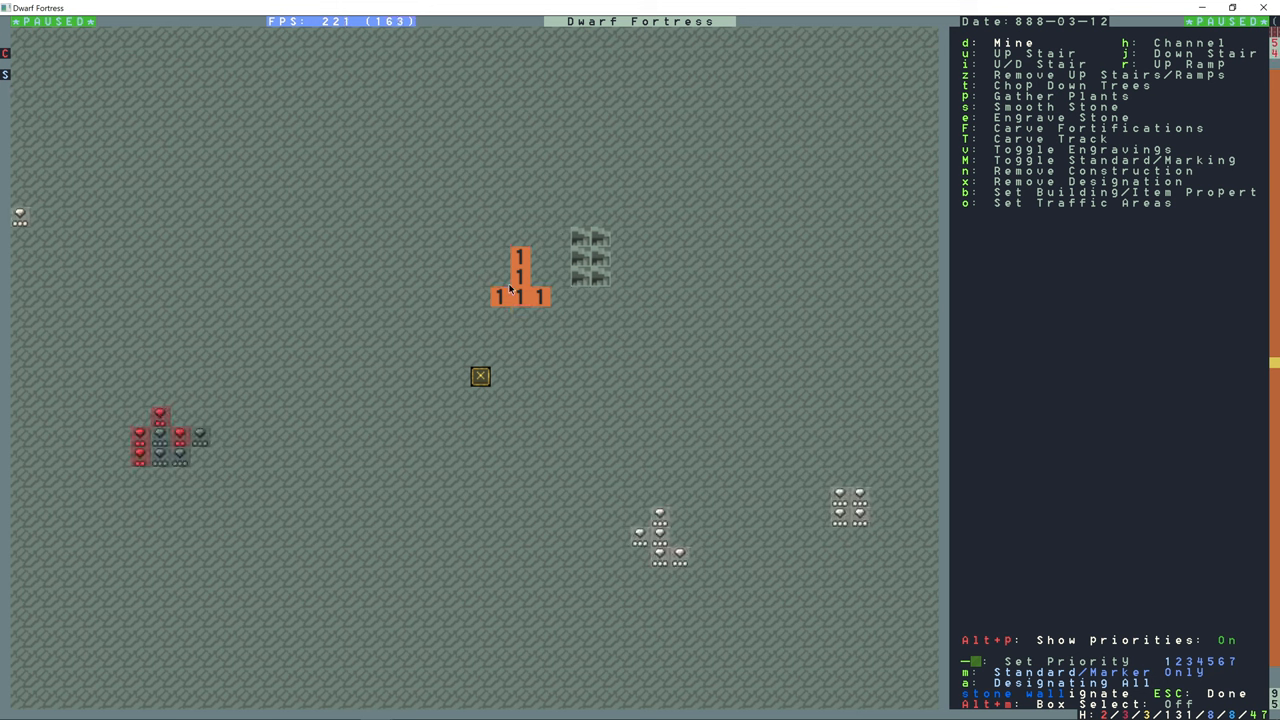
pyautogui.click(560, 256)
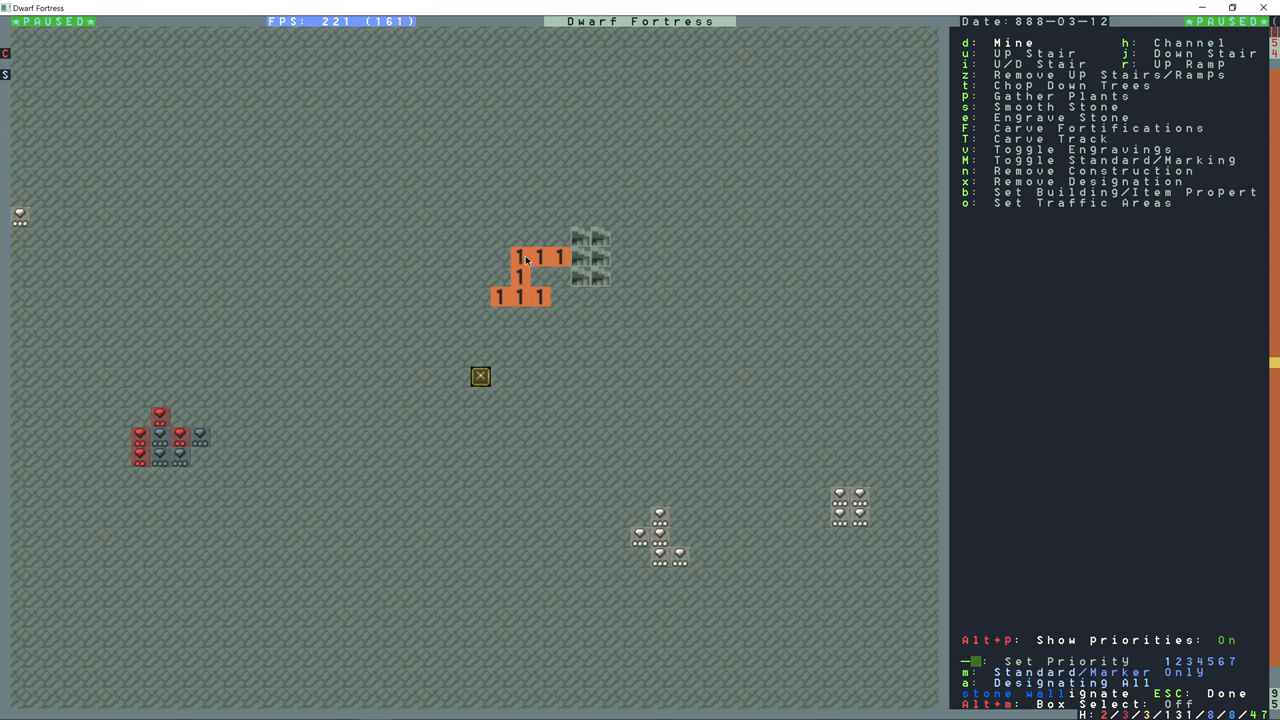
pyautogui.moveTo(524, 240)
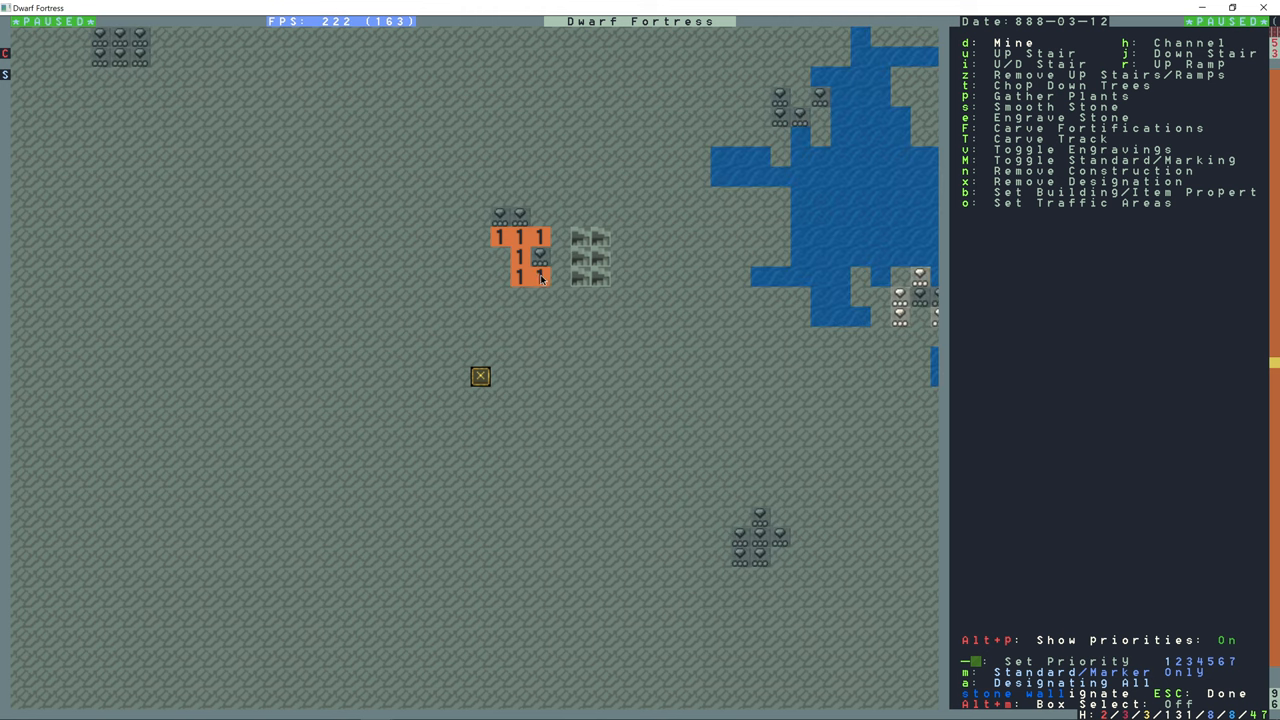
pyautogui.click(556, 276)
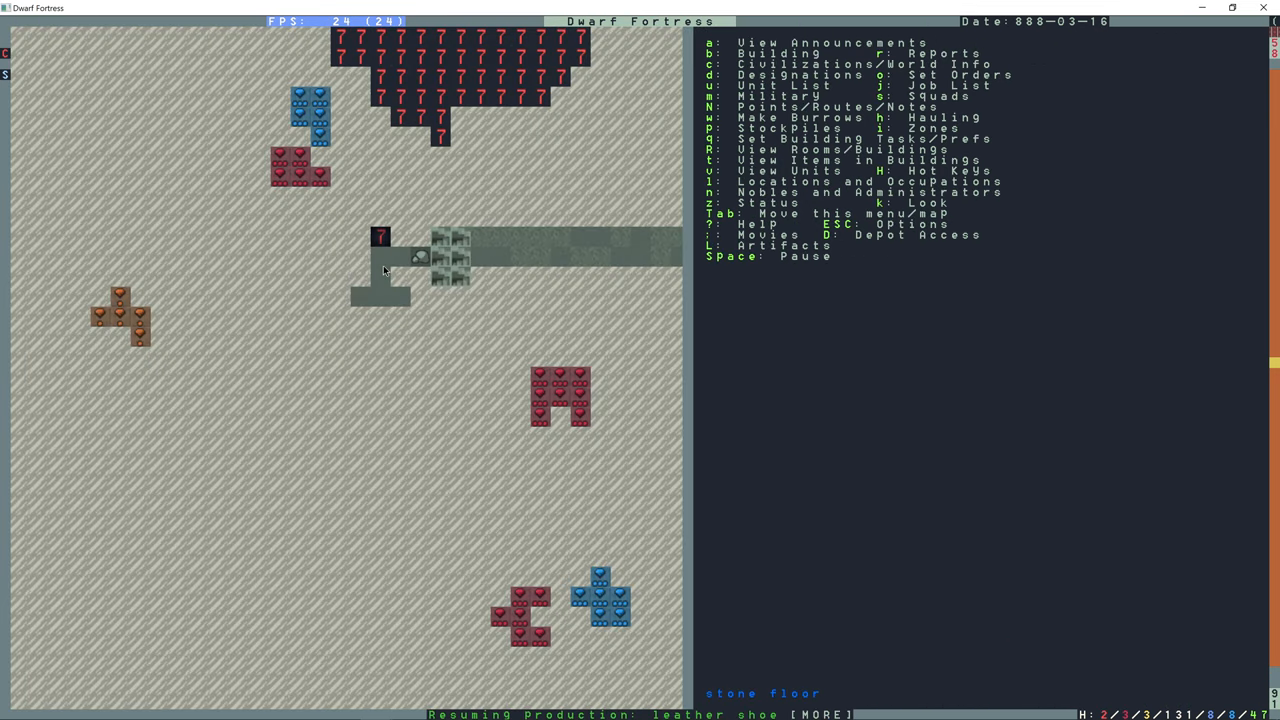
# Begin placing a new screw pump at the shaft from the build menu.
pyautogui.press('b')
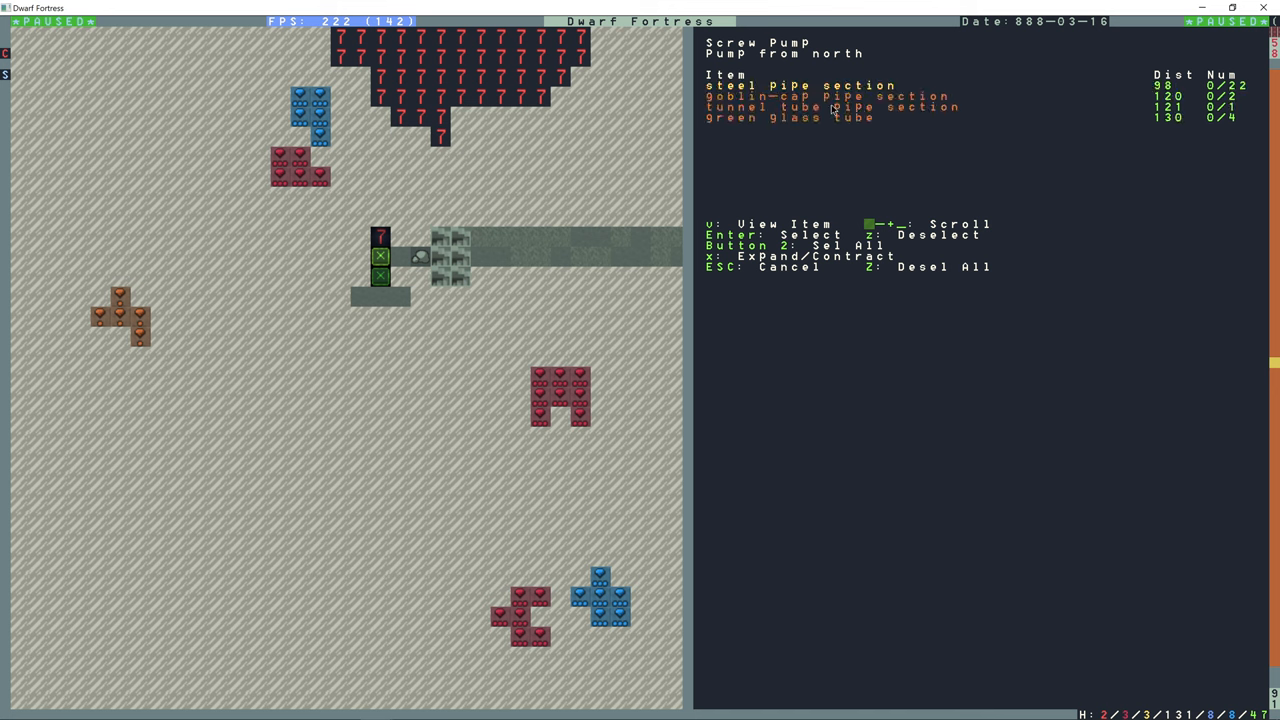
pyautogui.moveTo(816, 130)
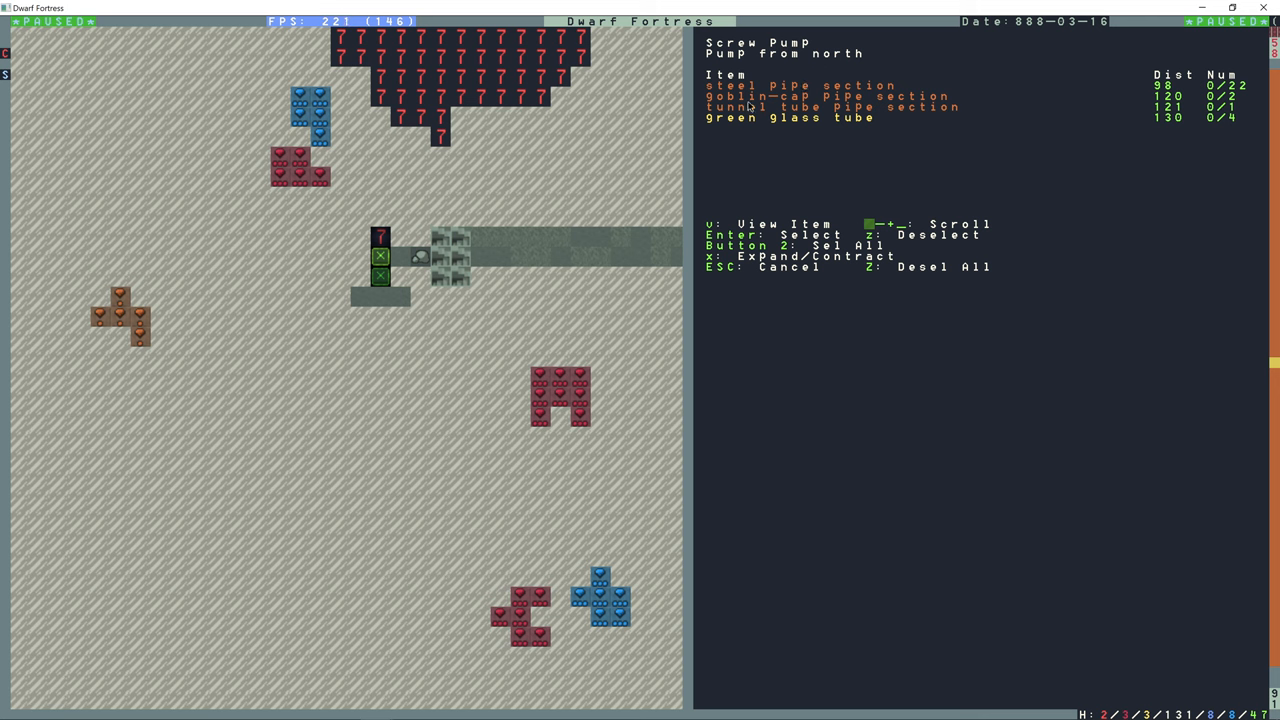
pyautogui.moveTo(862, 136)
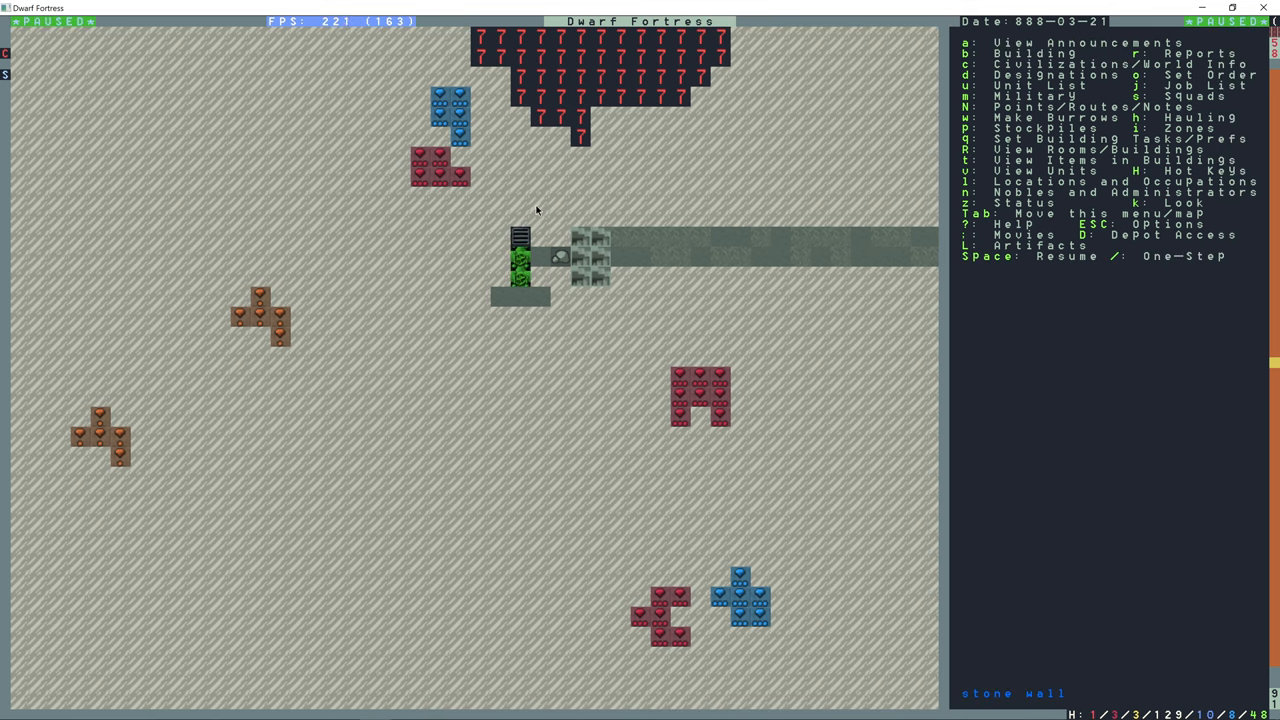
pyautogui.moveTo(548, 296)
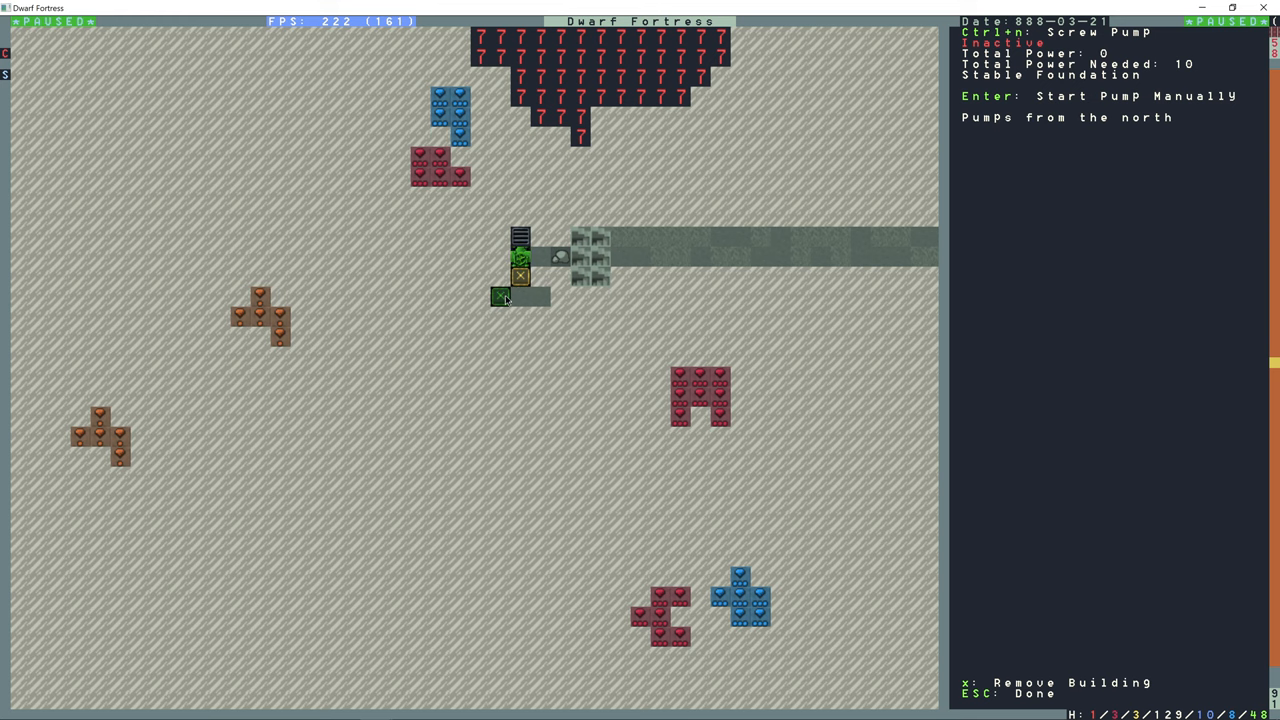
# Leave the screw pump's details after noting it needs 10 power and has none.
pyautogui.press('Escape')
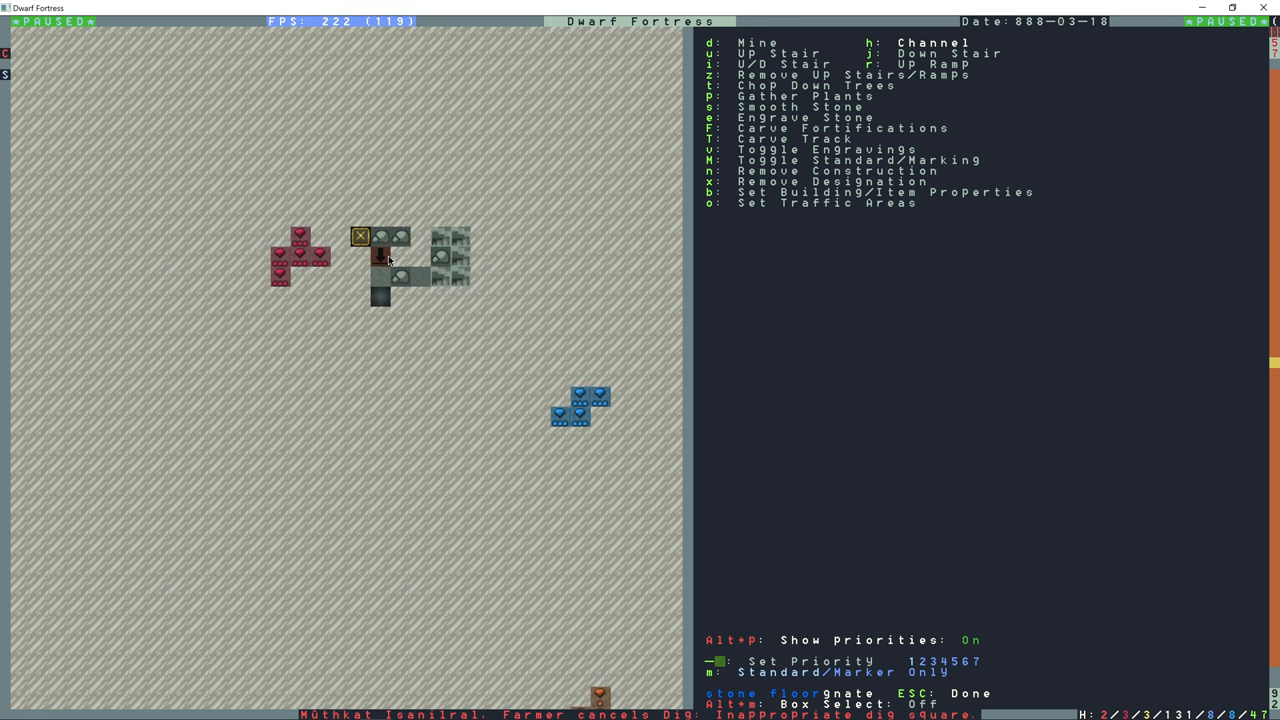
# Designate a 5x7 area spanning 20 levels above the pump for digging.
pyautogui.press('Escape')
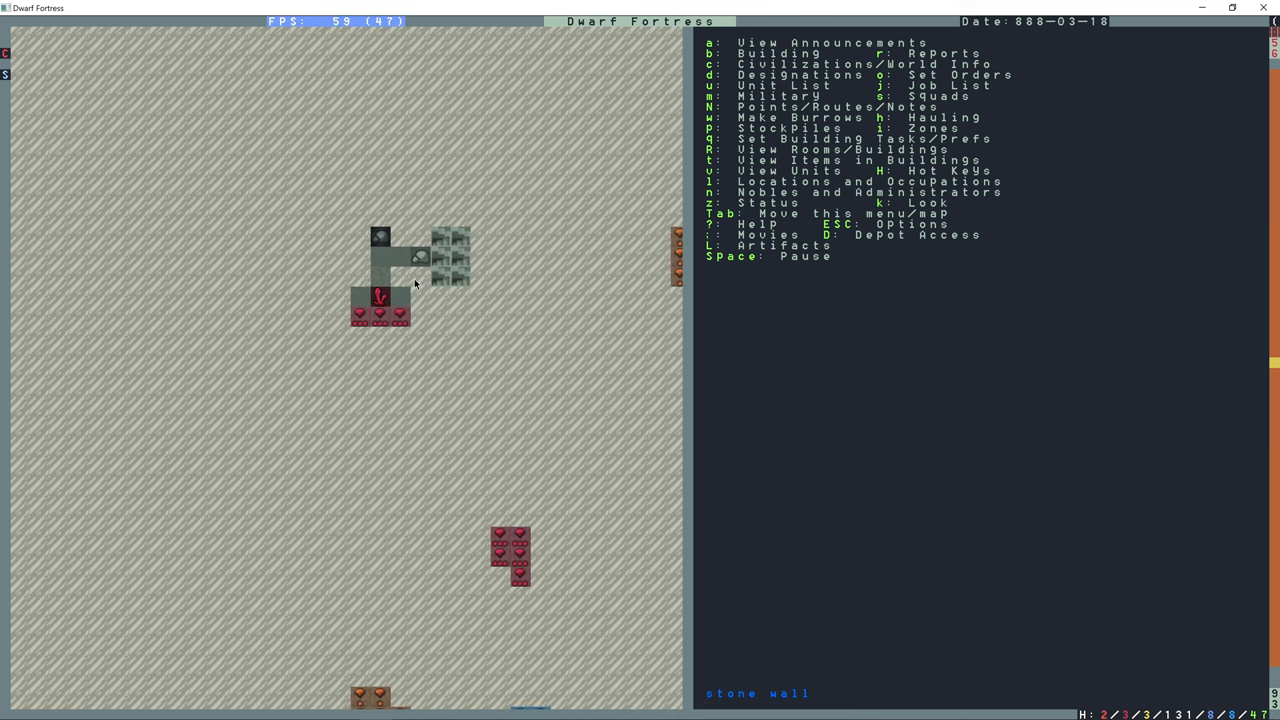
pyautogui.press('d')
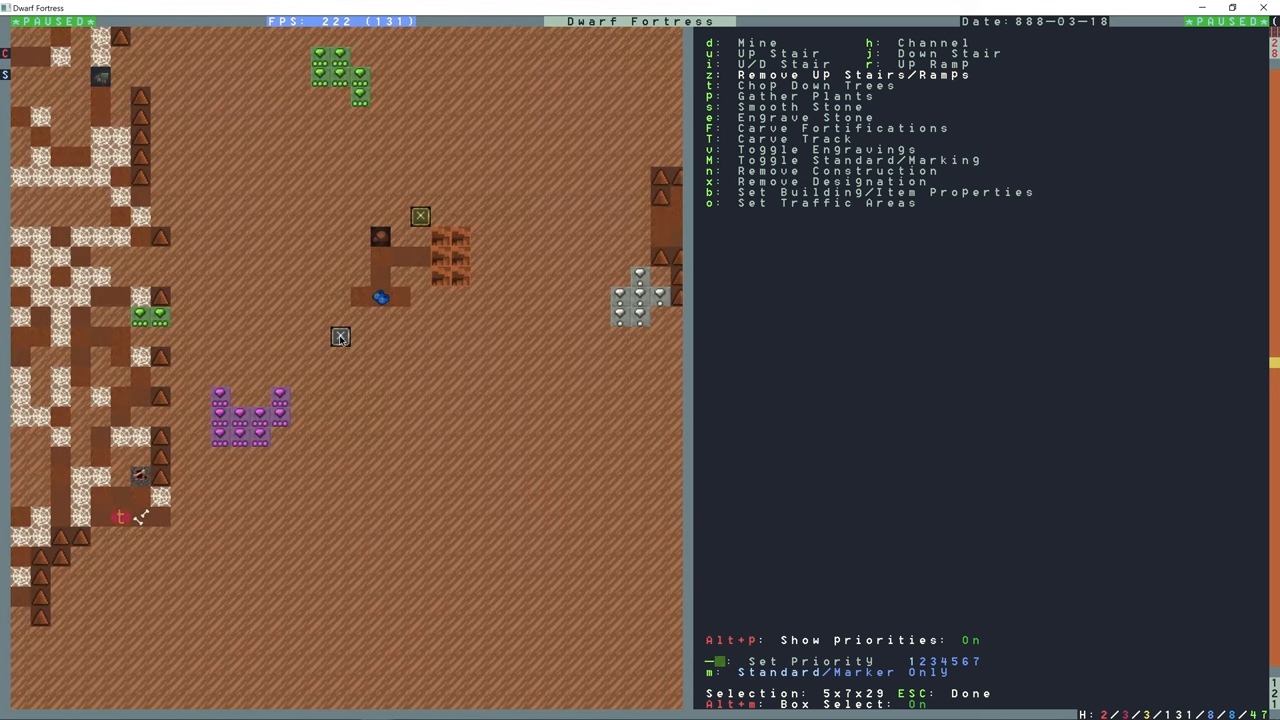
pyautogui.press('Escape')
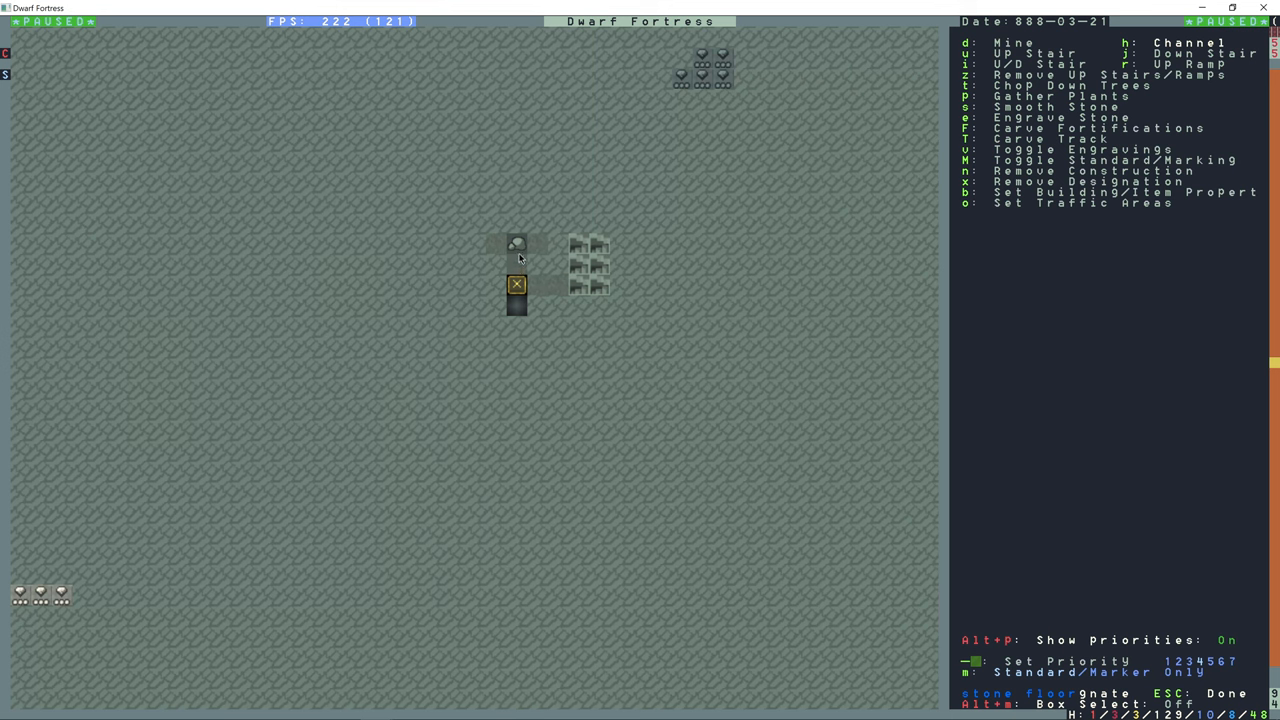
# Restart the digging plan to mark the tile beside the pump at priority 4.
pyautogui.press('Escape')
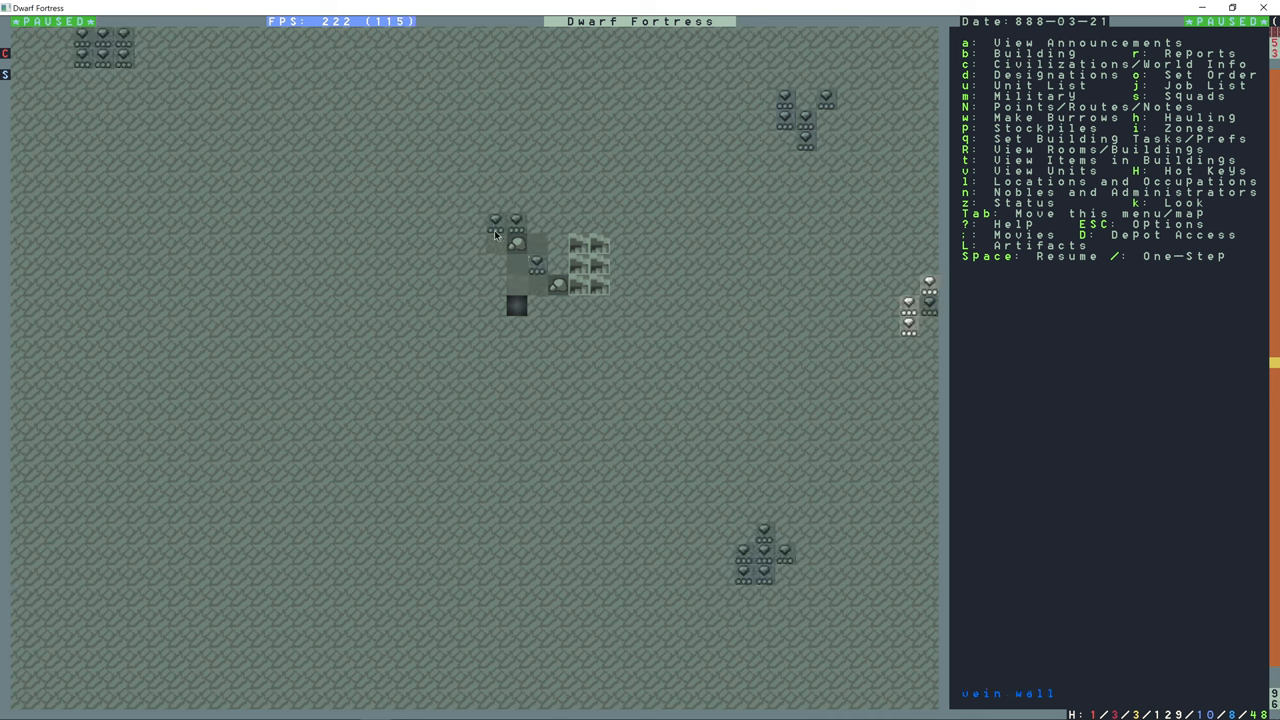
pyautogui.press('d')
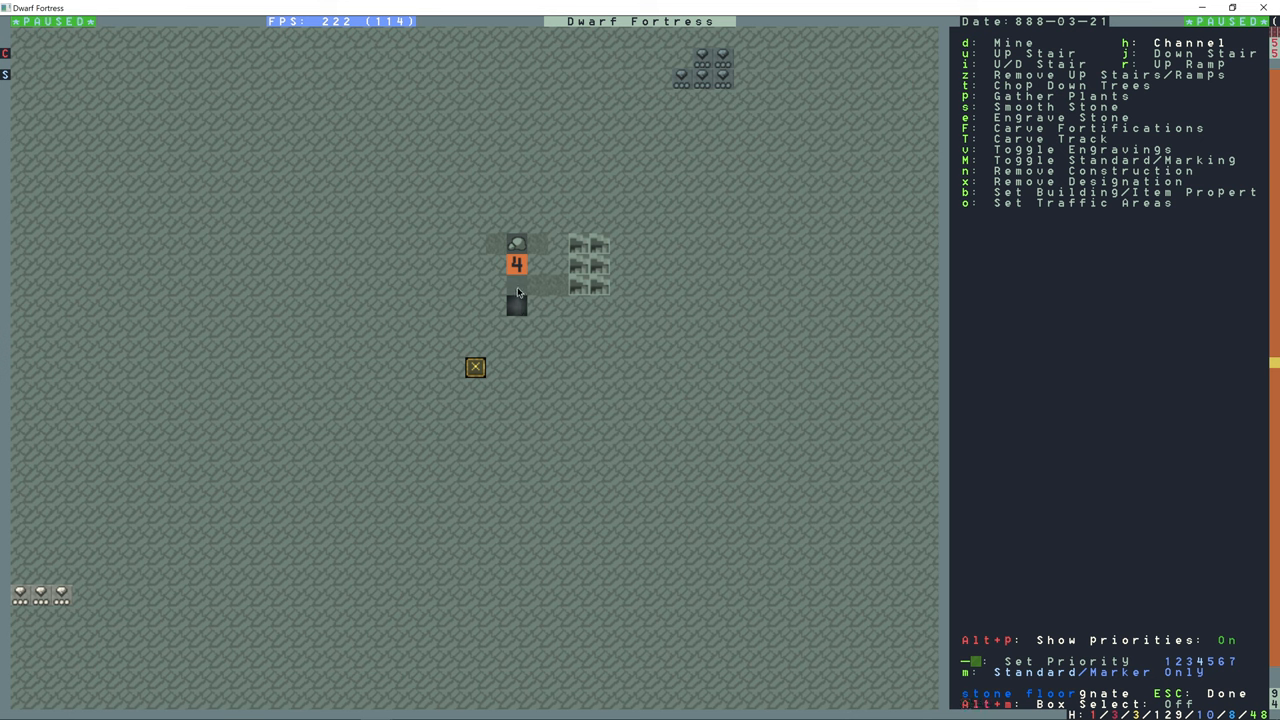
pyautogui.moveTo(528, 256)
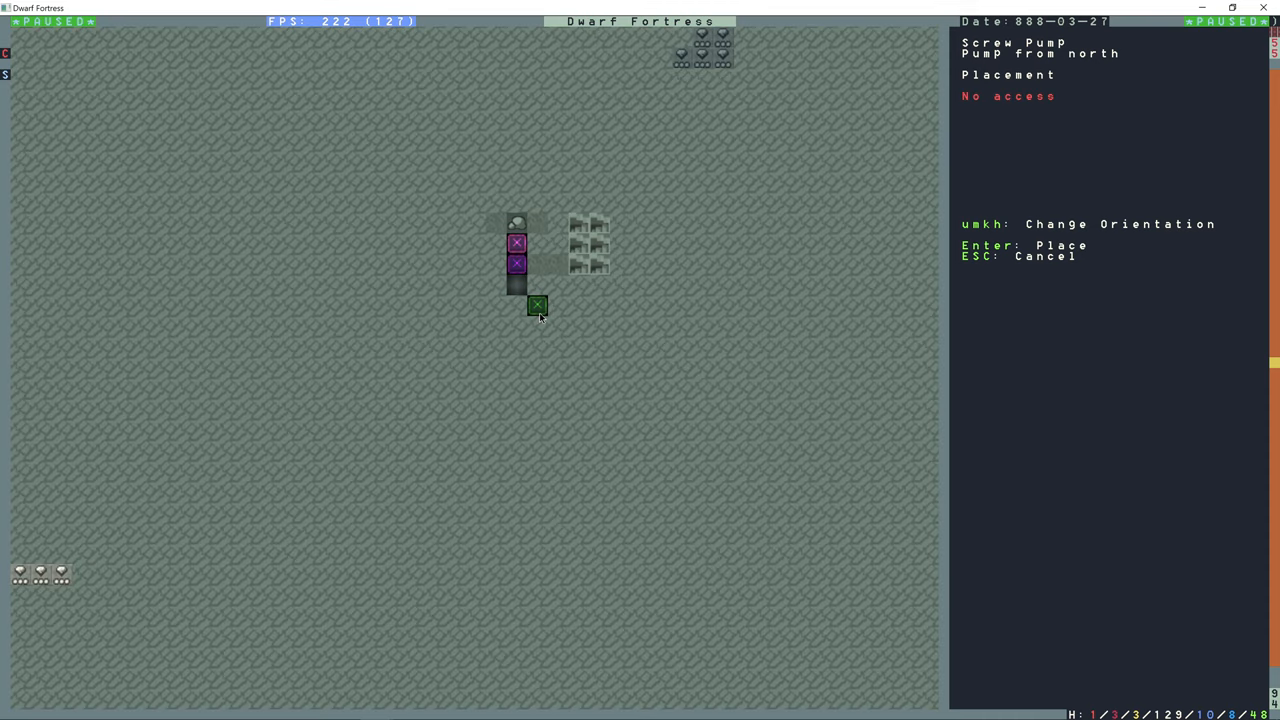
# Place another north-drawing screw pump on the stack and move to the cavern level.
pyautogui.press('u')
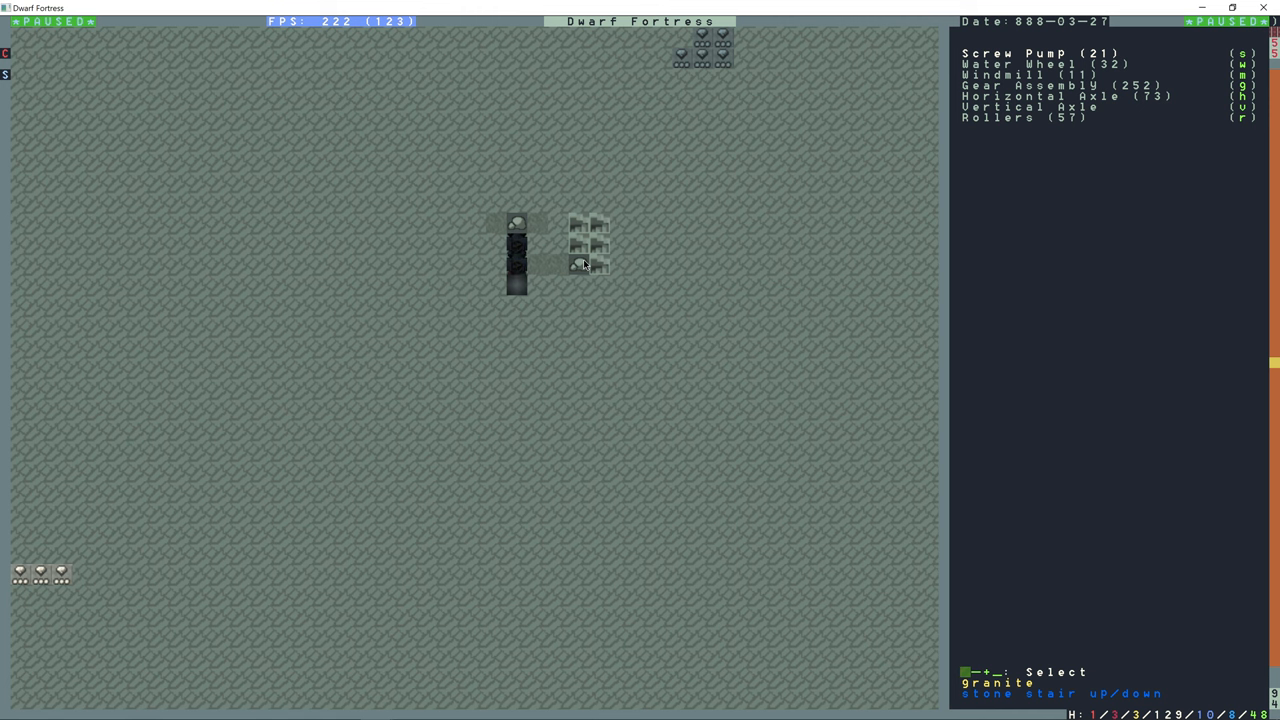
pyautogui.click(1036, 52)
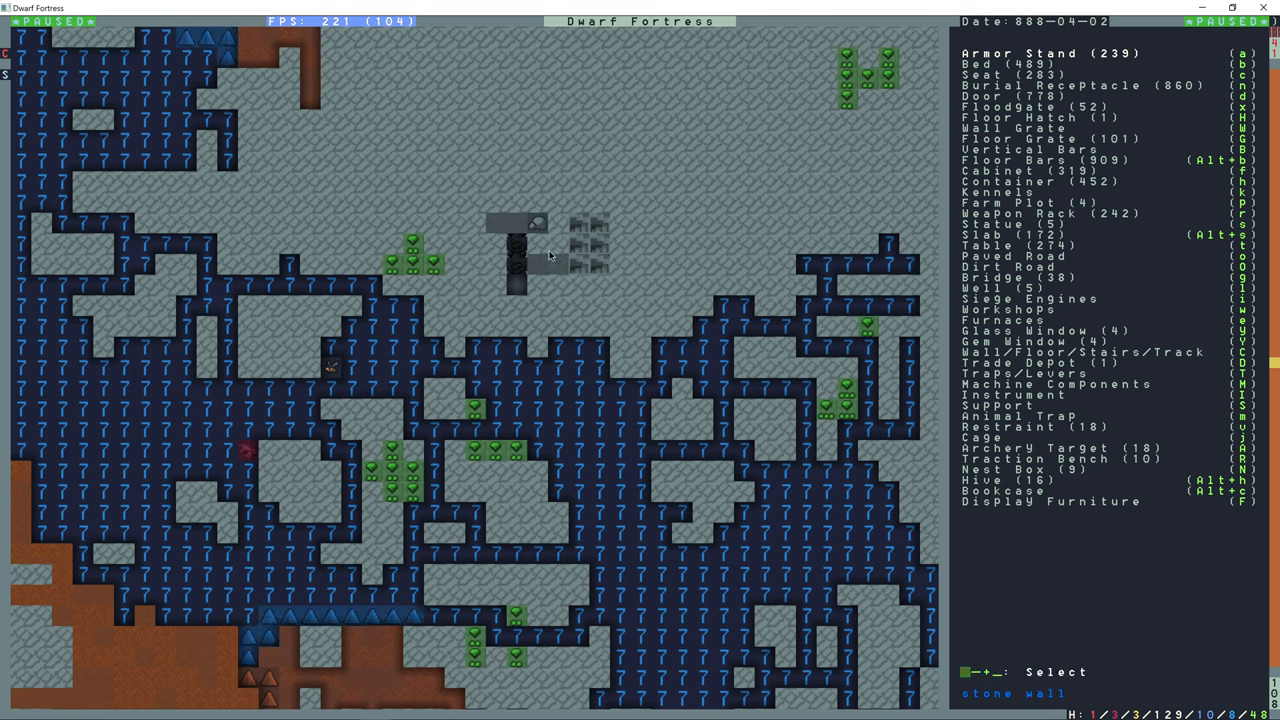
# Cancel the blocked screw pump placement on the cavern level and return to the shaft.
pyautogui.press('Escape')
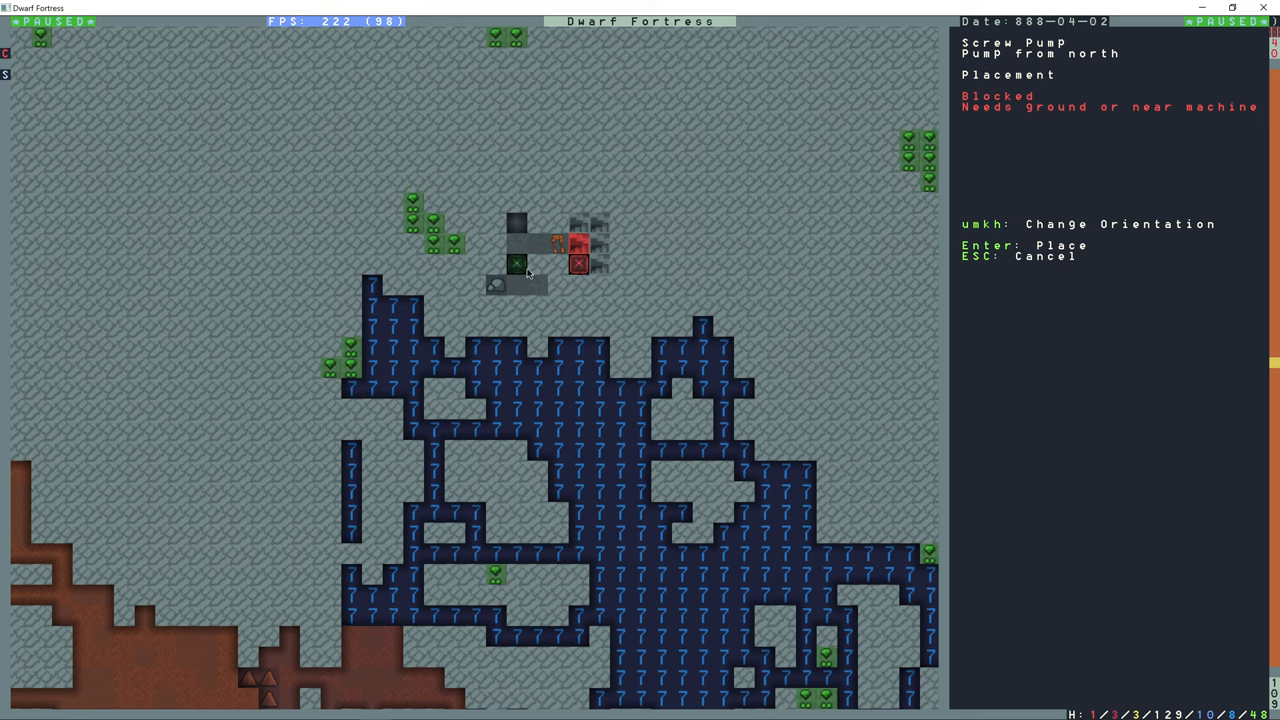
pyautogui.press('Escape')
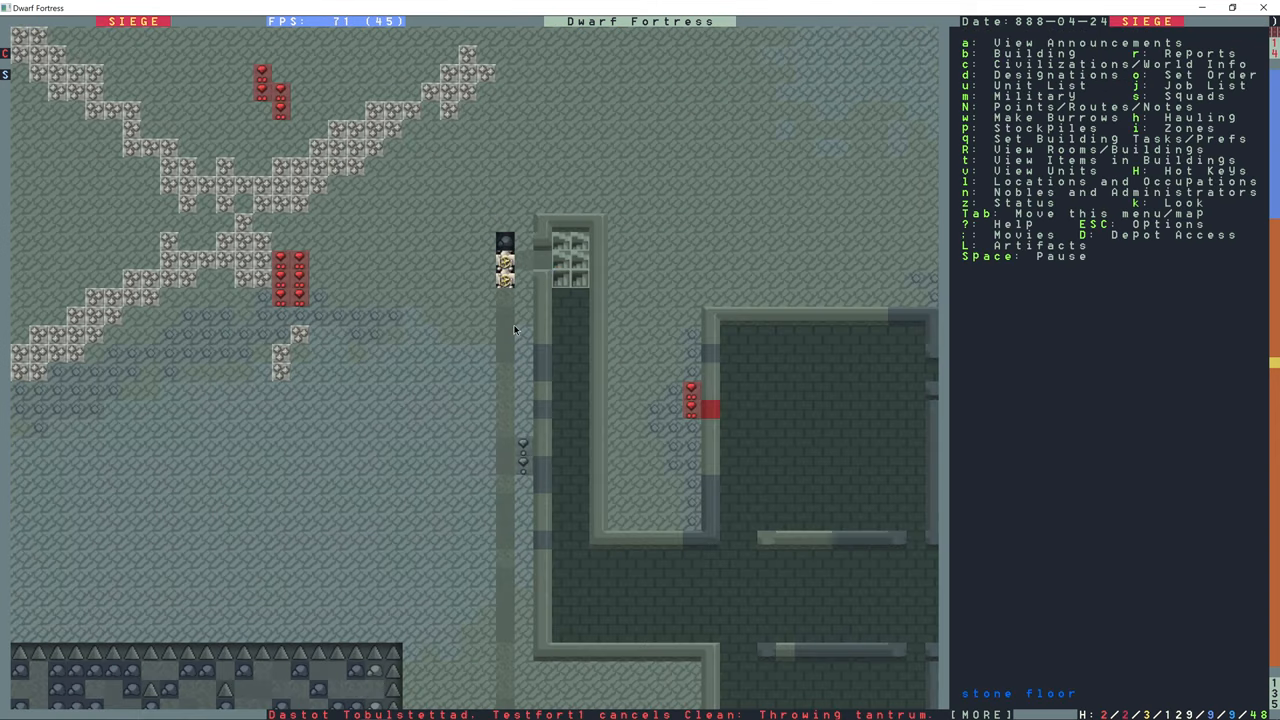
# Look at the granite wall by the pump shaft, then stop inspecting.
pyautogui.click(504, 264)
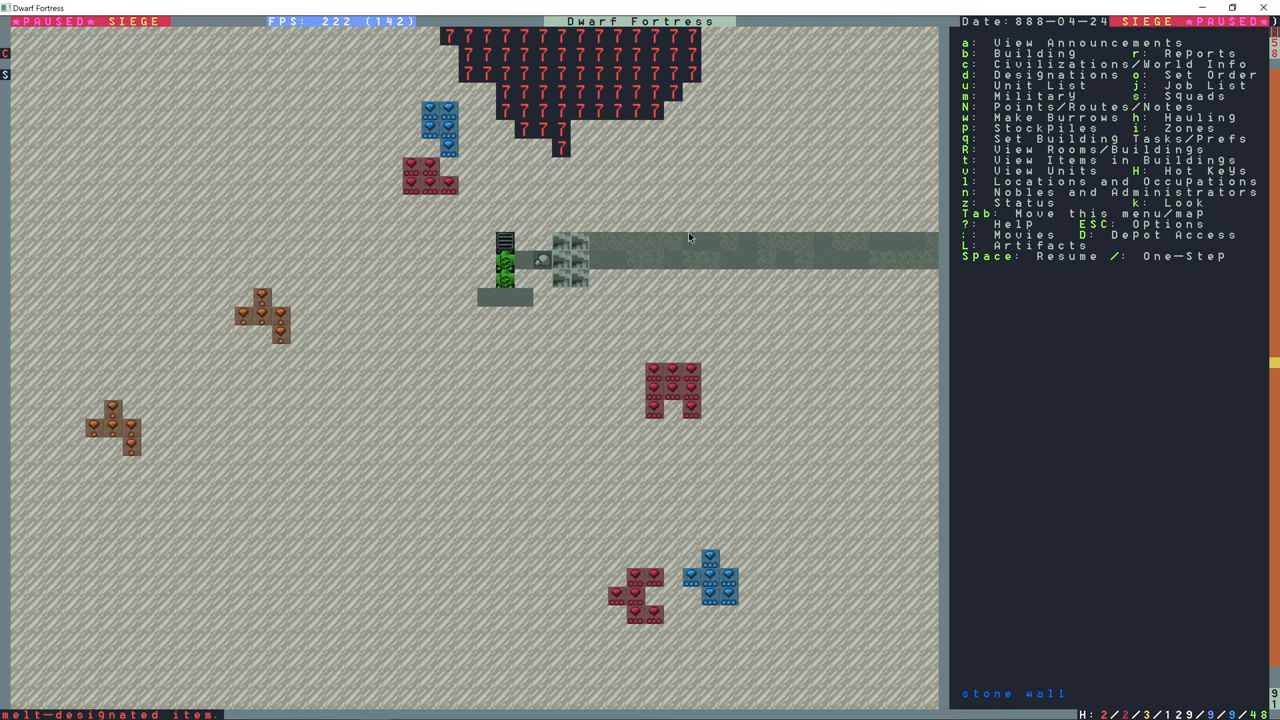
pyautogui.moveTo(464, 296)
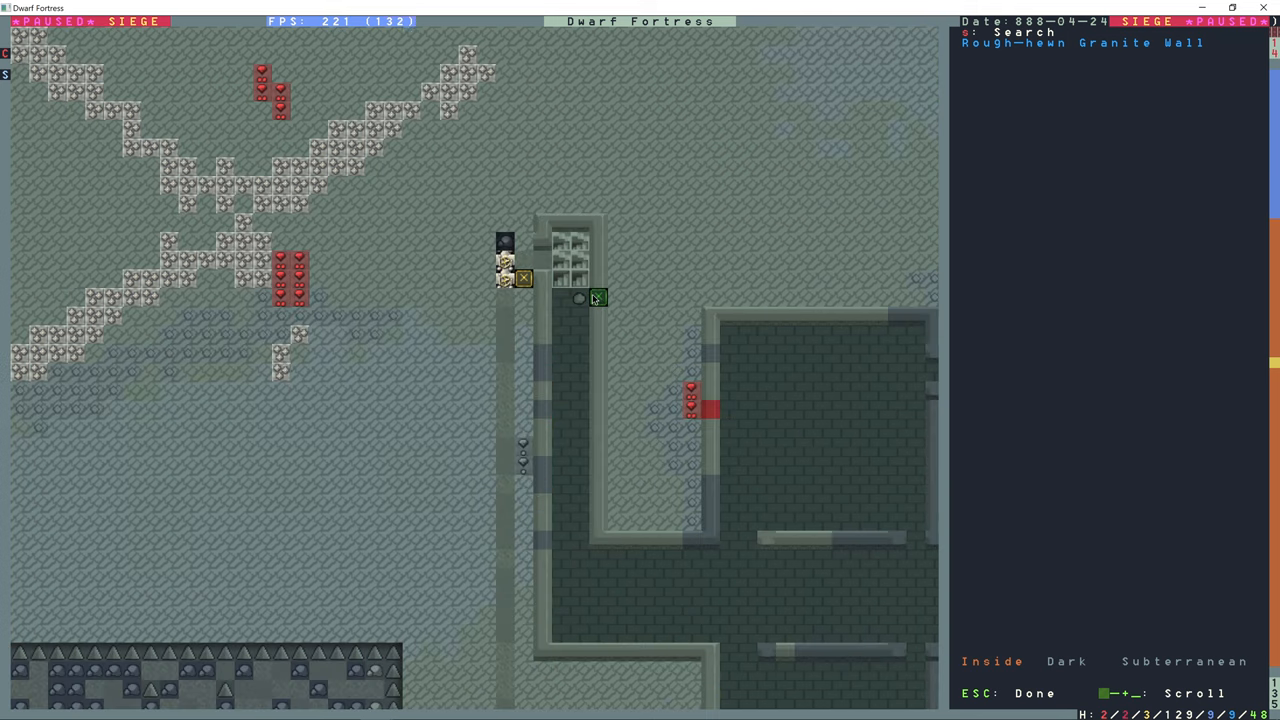
pyautogui.press('Escape')
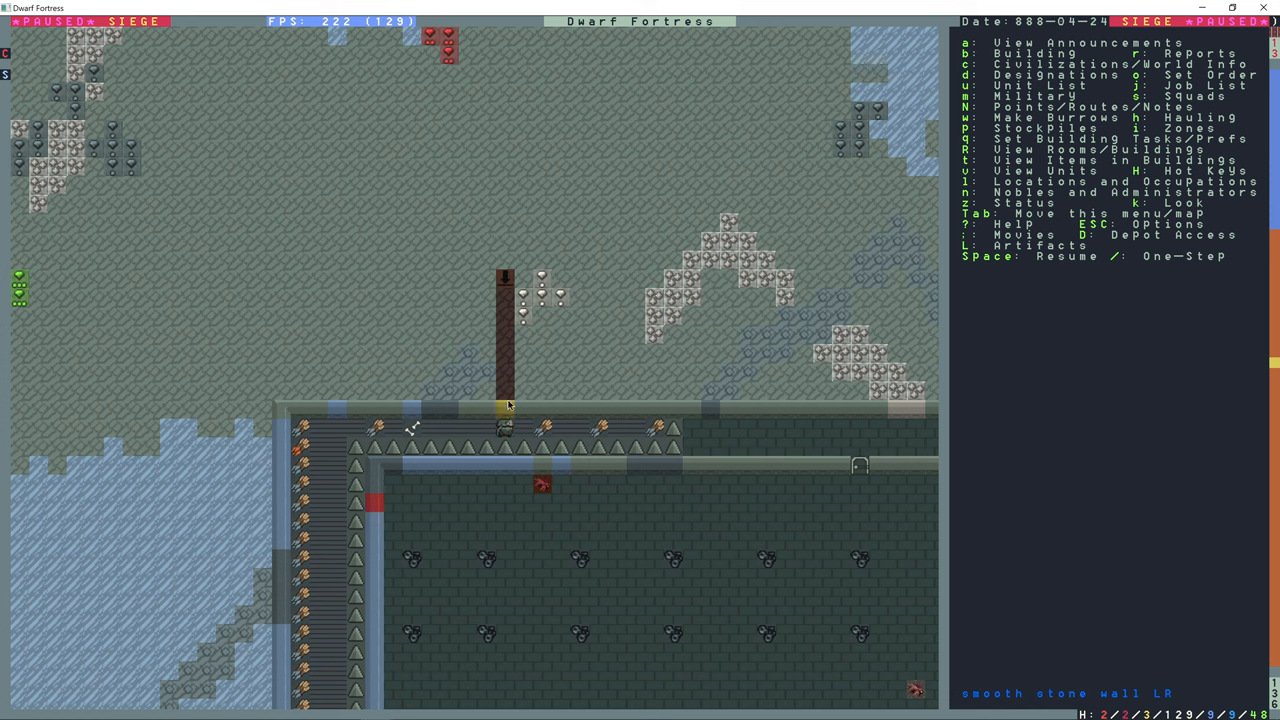
pyautogui.moveTo(504, 288)
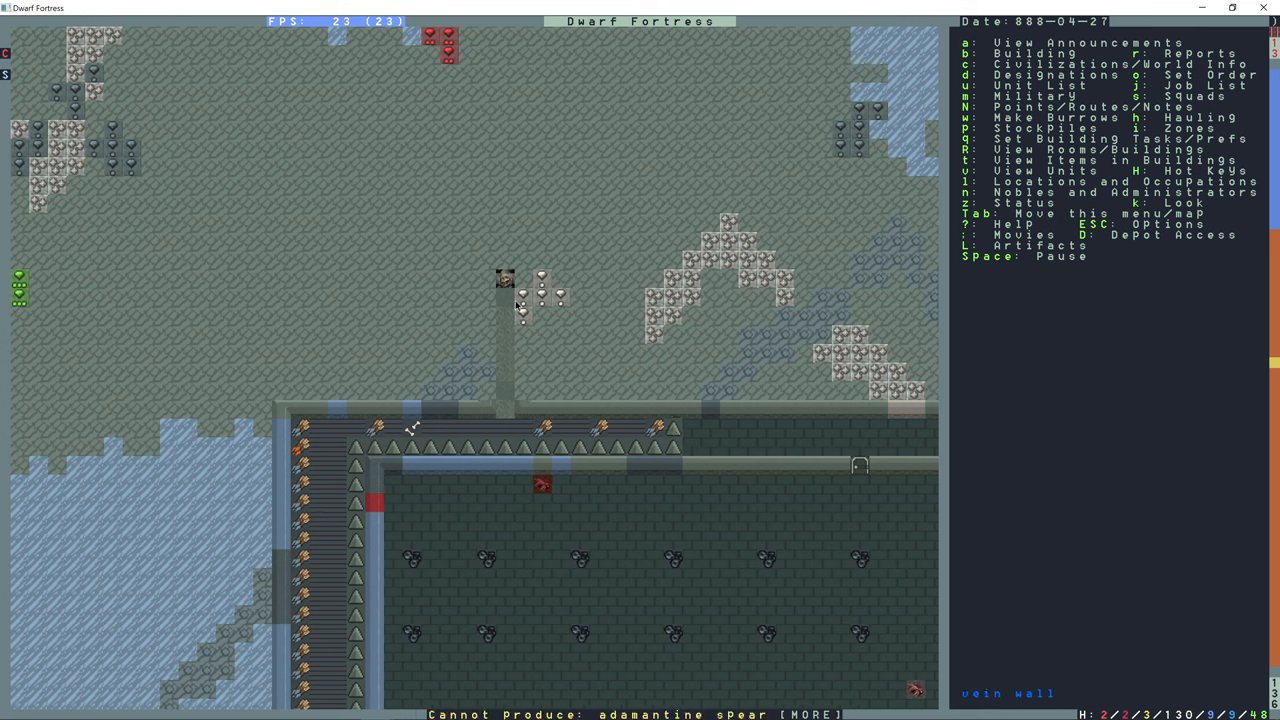
# Place a vertical axle and a gear assembly built from steel mechanisms beside the pumps.
pyautogui.press('b')
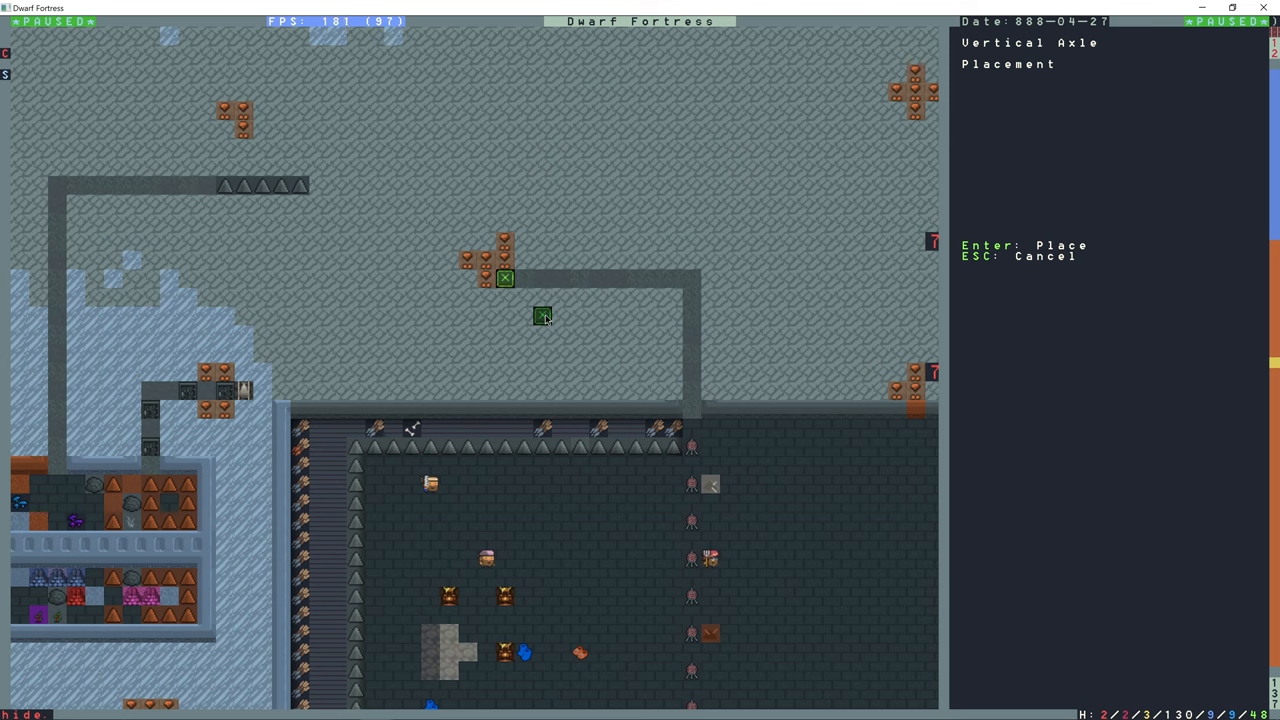
pyautogui.press('Escape')
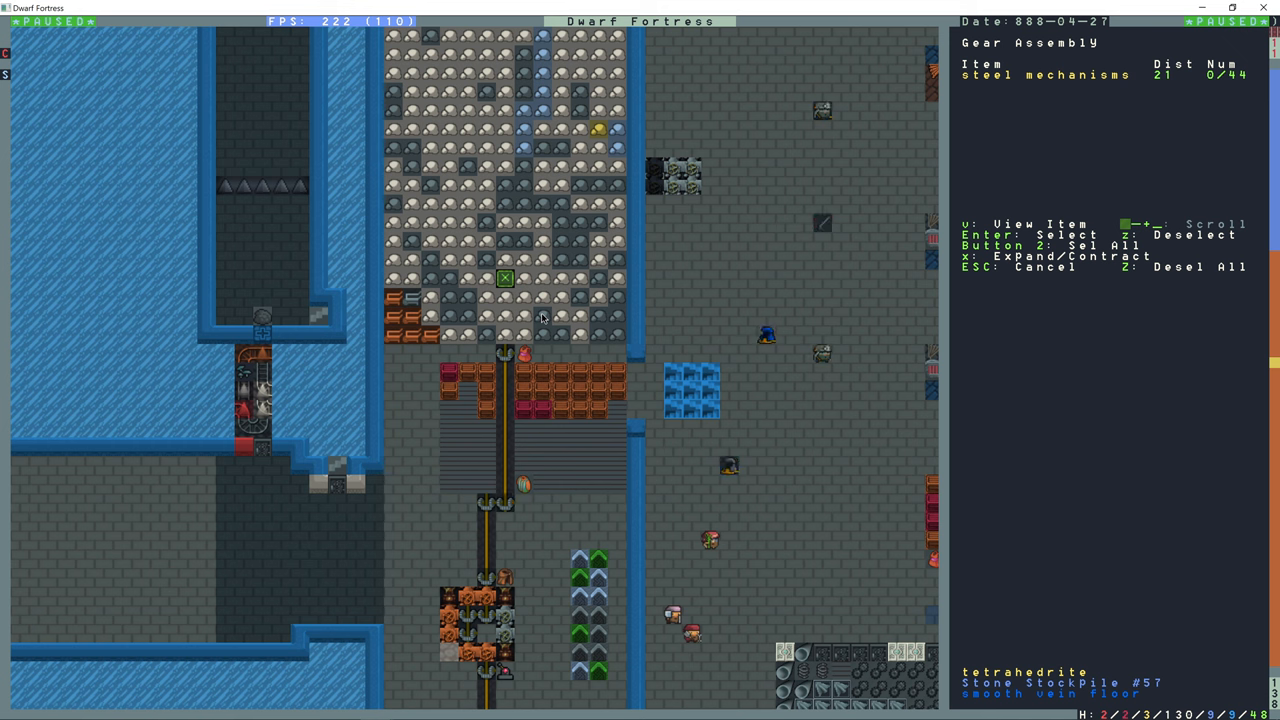
pyautogui.press('Escape')
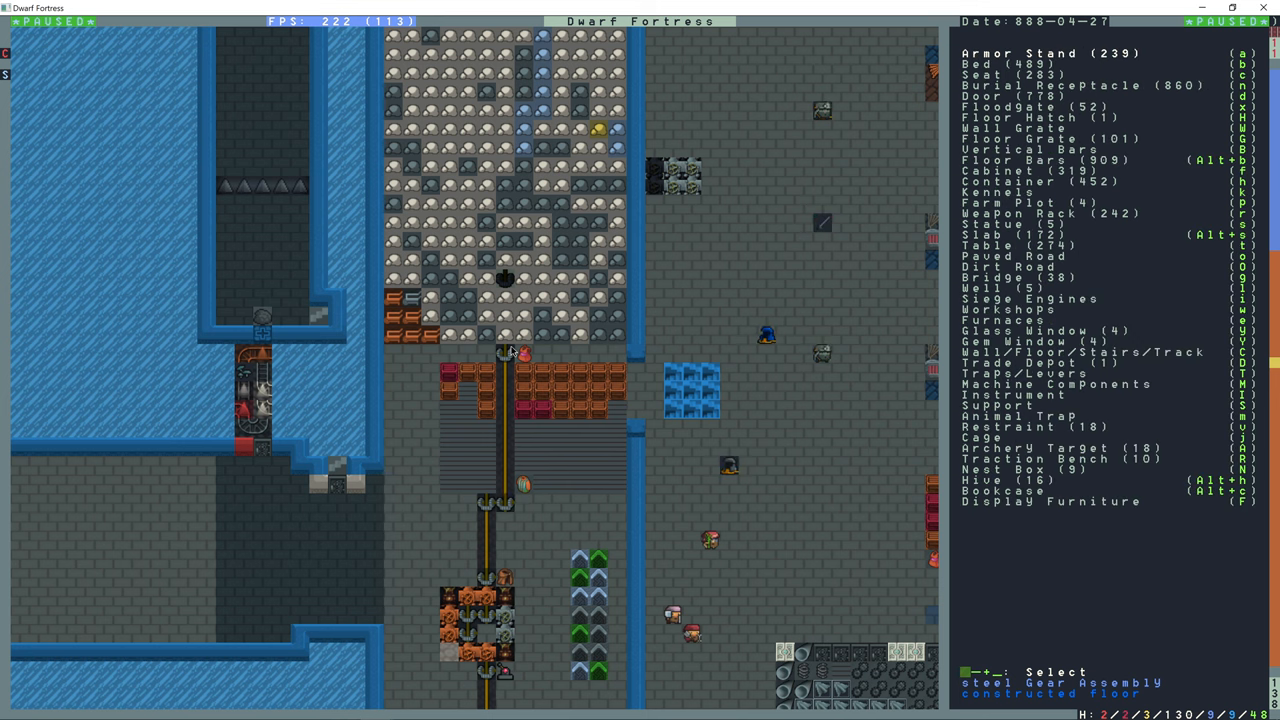
# Place a lever and confirm the steel gear assembly is disengaged.
pyautogui.click(1038, 374)
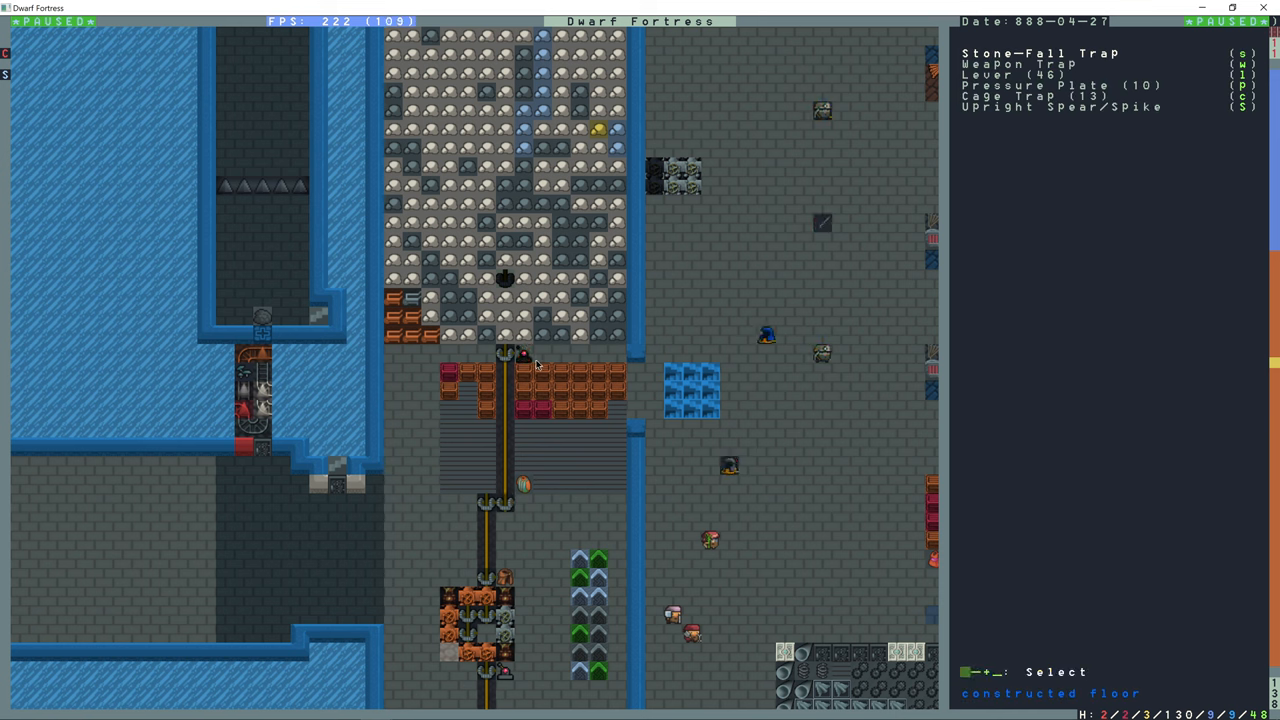
pyautogui.press('Escape')
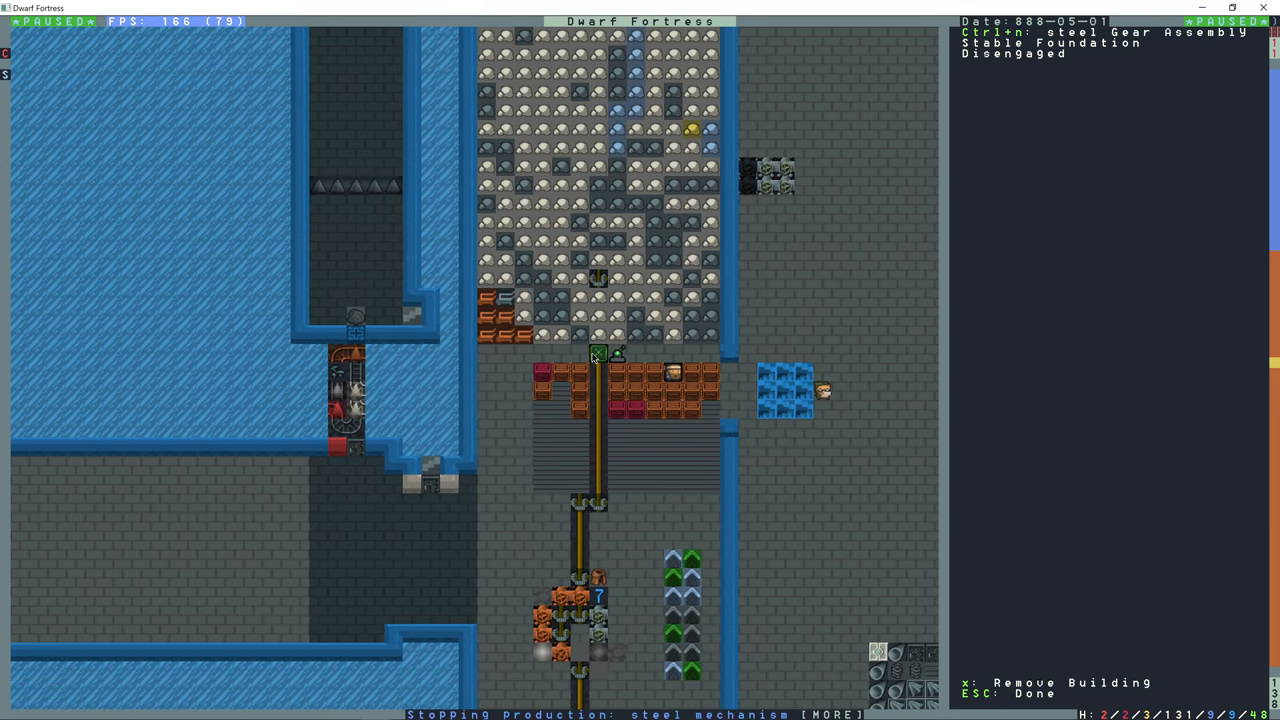
pyautogui.press('Escape')
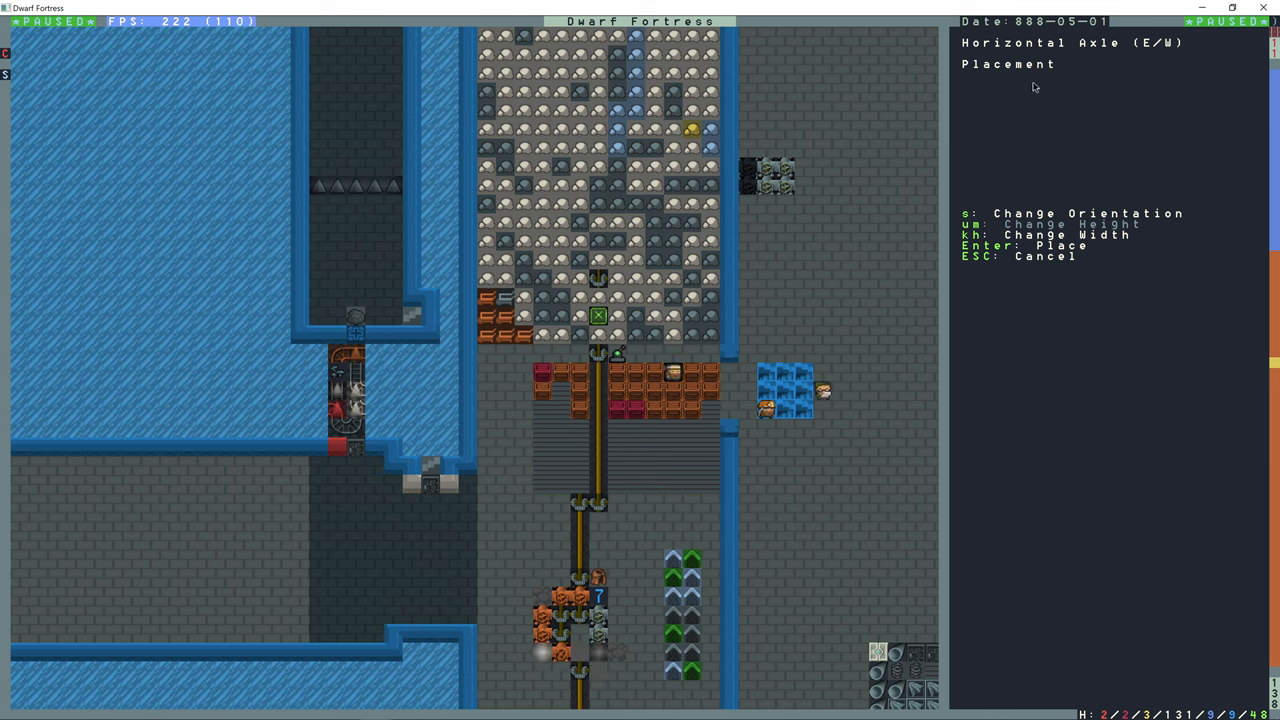
# Place the goblin-cap horizontal axle, which reports 0 of 464 power needed.
pyautogui.press('s')
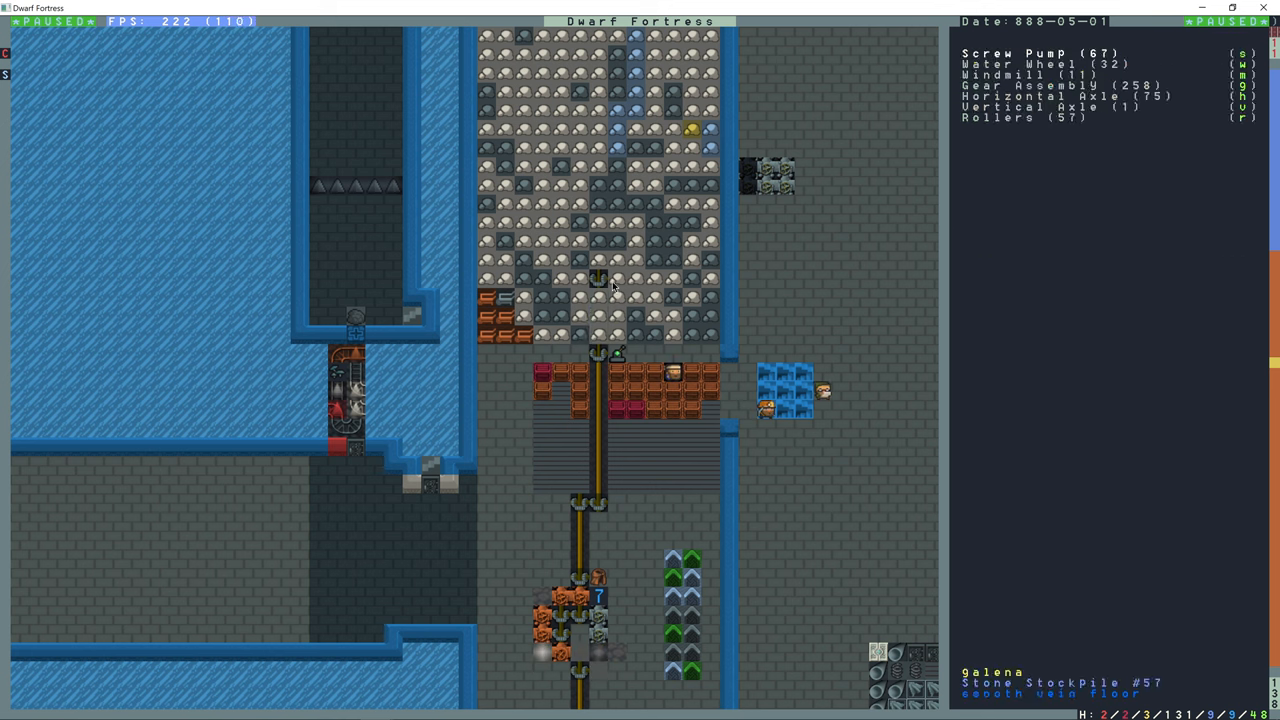
pyautogui.press('Escape')
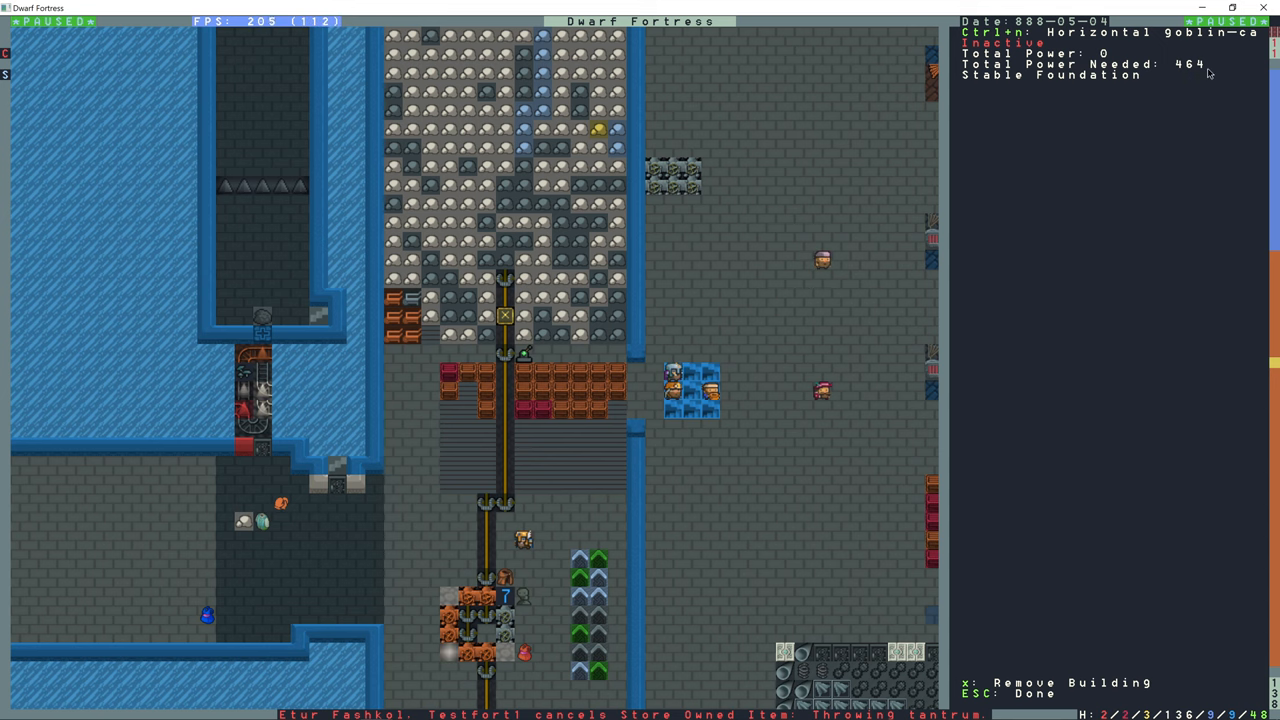
# Leave the axle query and let the pumps fill the reservoir shaft with magma.
pyautogui.press('Escape')
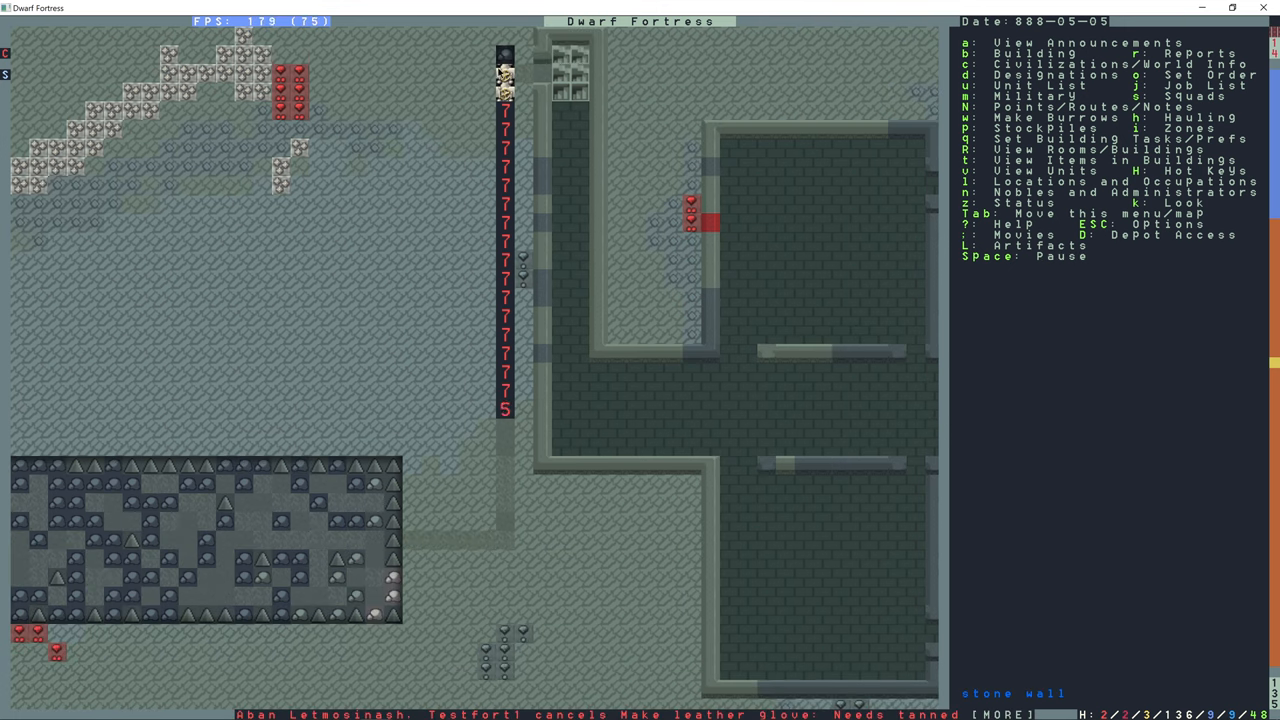
pyautogui.moveTo(504, 512)
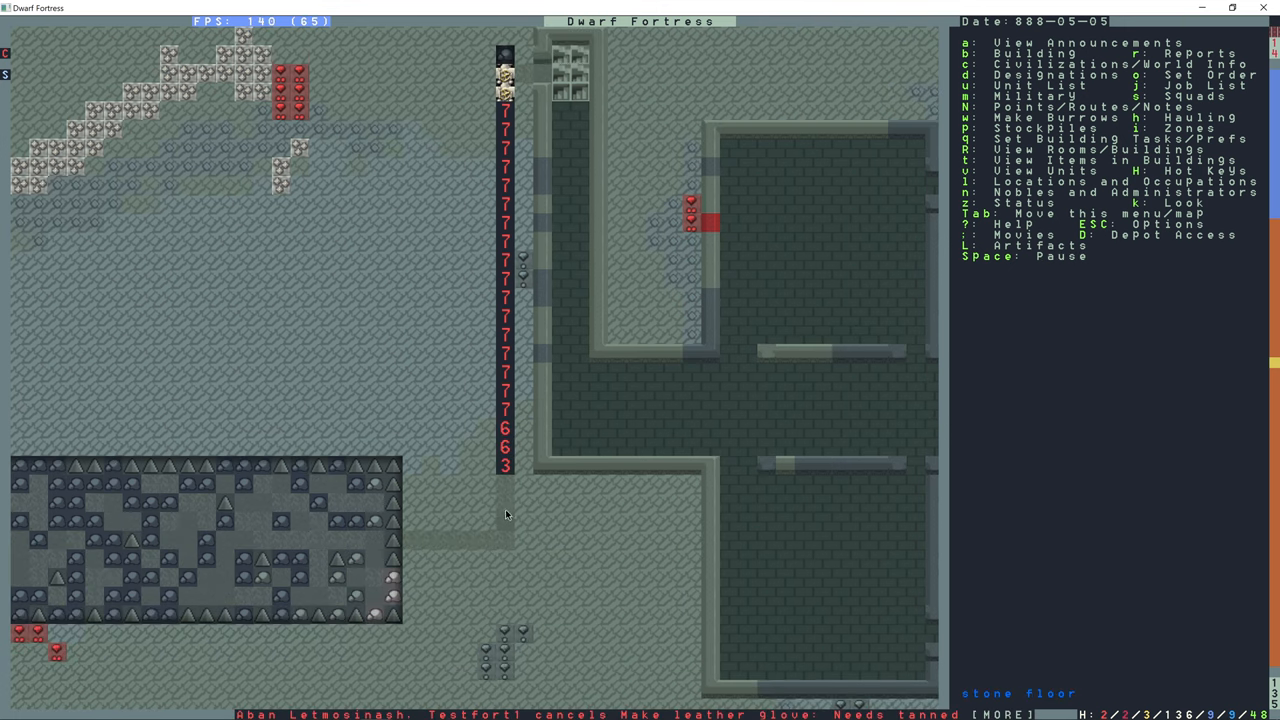